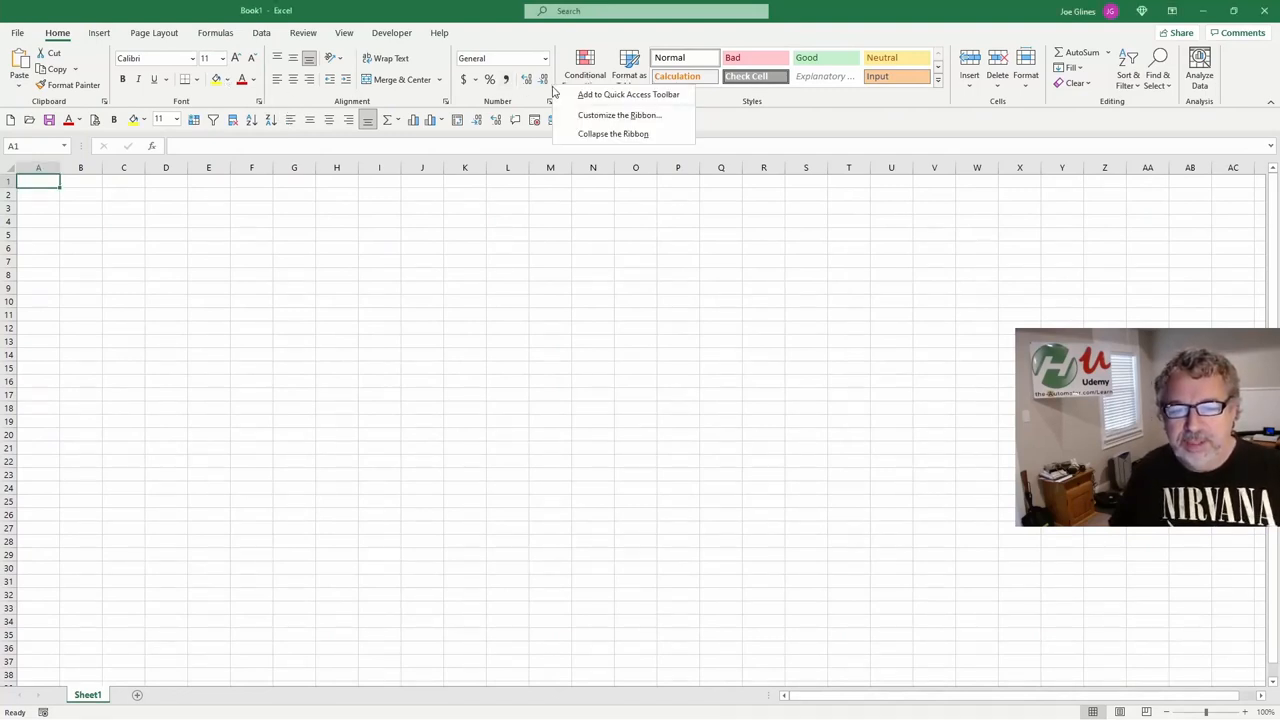
Collapse the ribbon so only tab names and the Quick Access Toolbar remain
{"action": "left_click", "coordinate": [613, 133]}
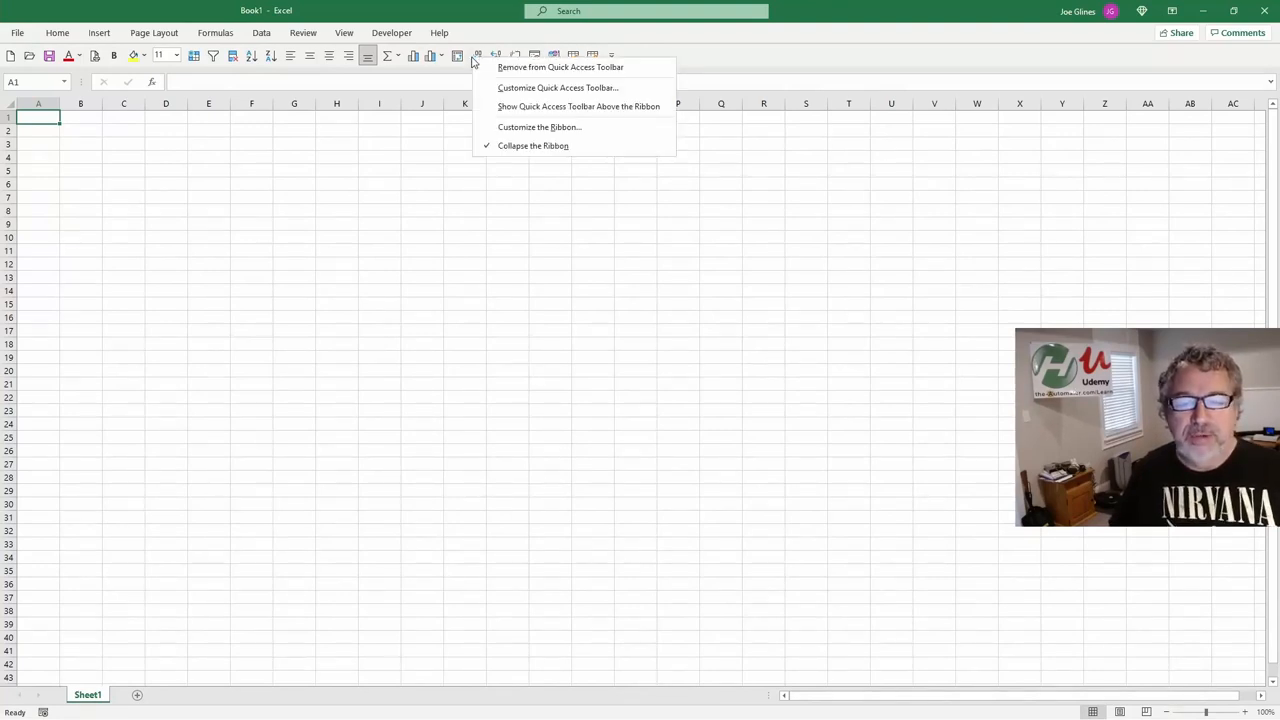
{"action": "mouse_move", "coordinate": [560, 67]}
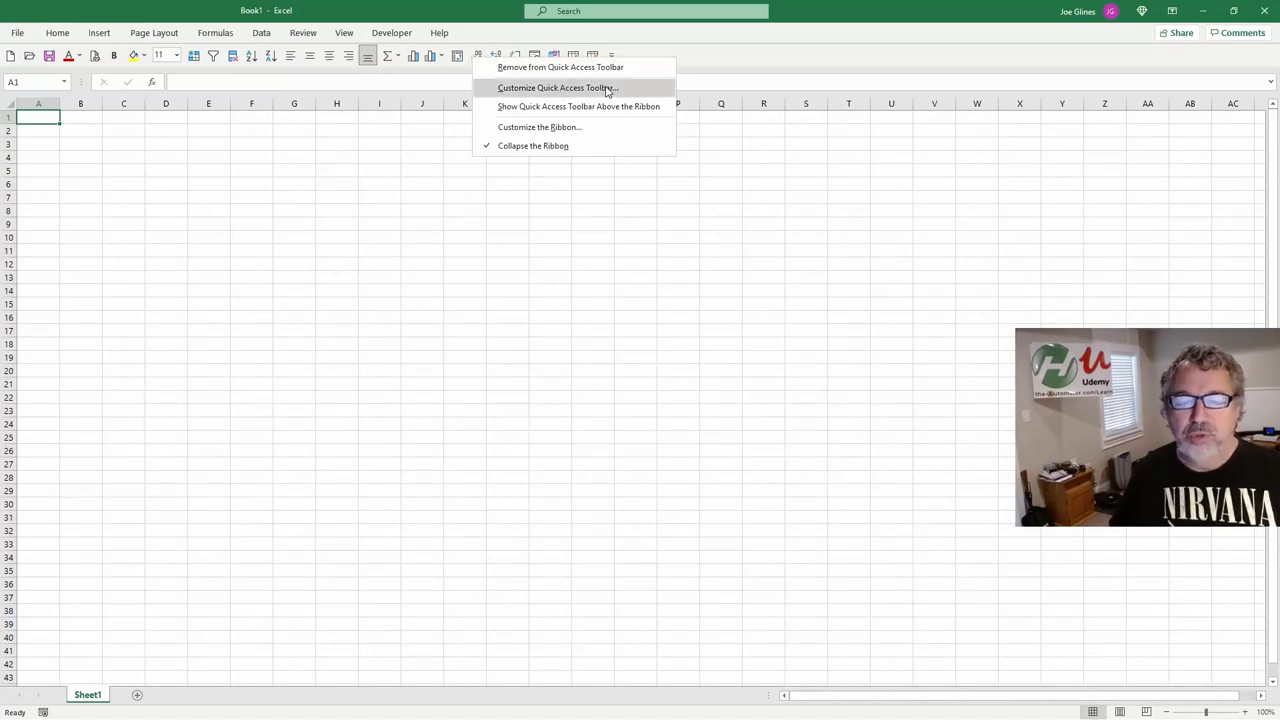
Open Quick Access Toolbar customization in Excel Options and browse the All Commands list
{"action": "left_click", "coordinate": [557, 88]}
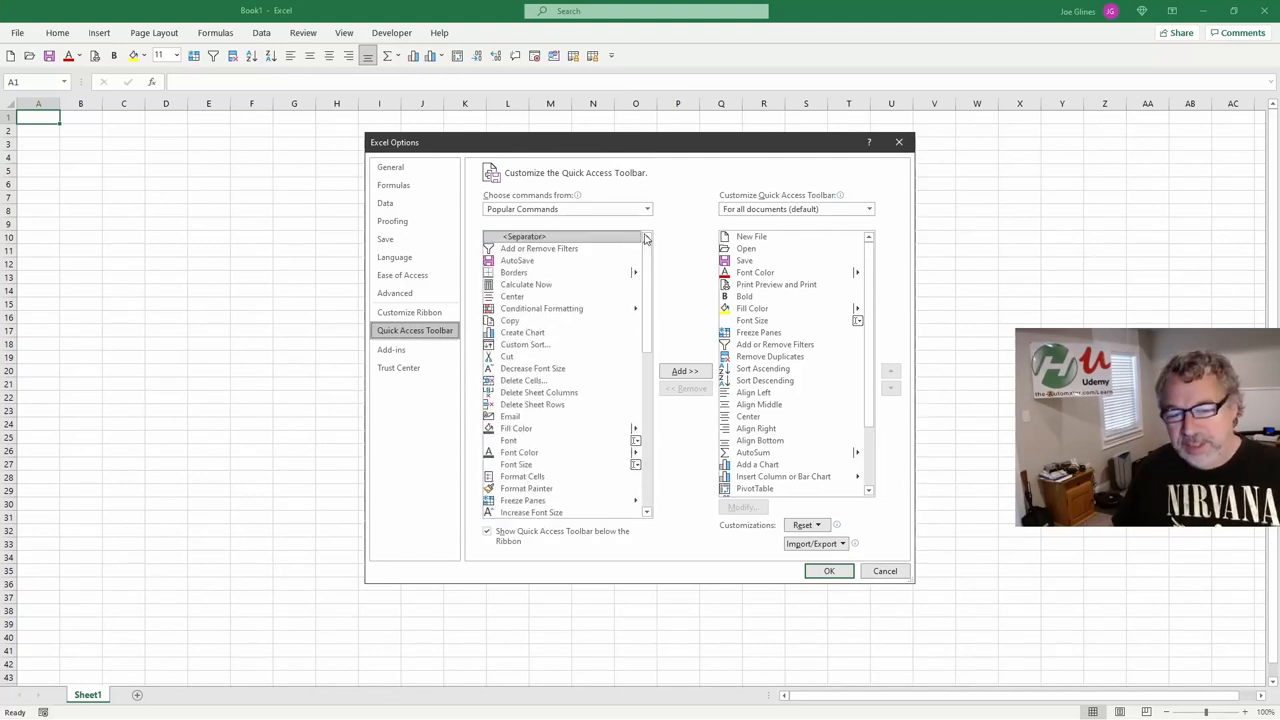
{"action": "mouse_move", "coordinate": [548, 308]}
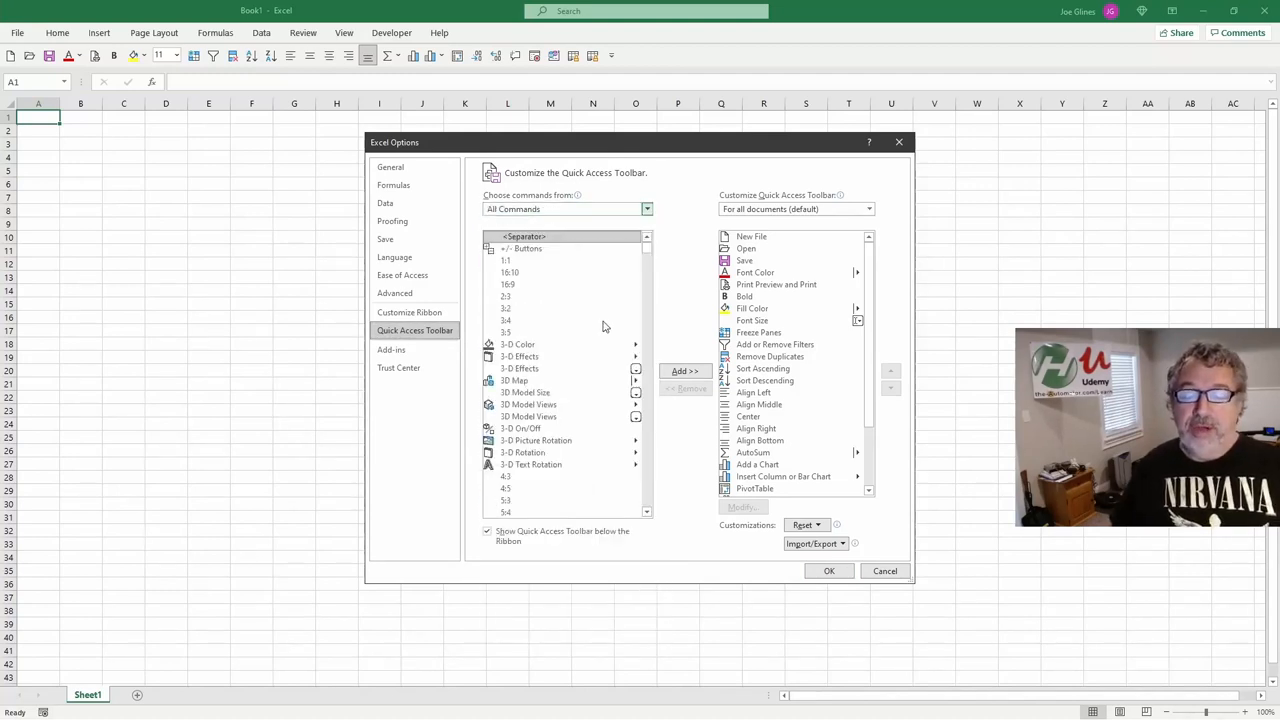
{"action": "scroll", "scroll_direction": "down", "scroll_amount": 3}
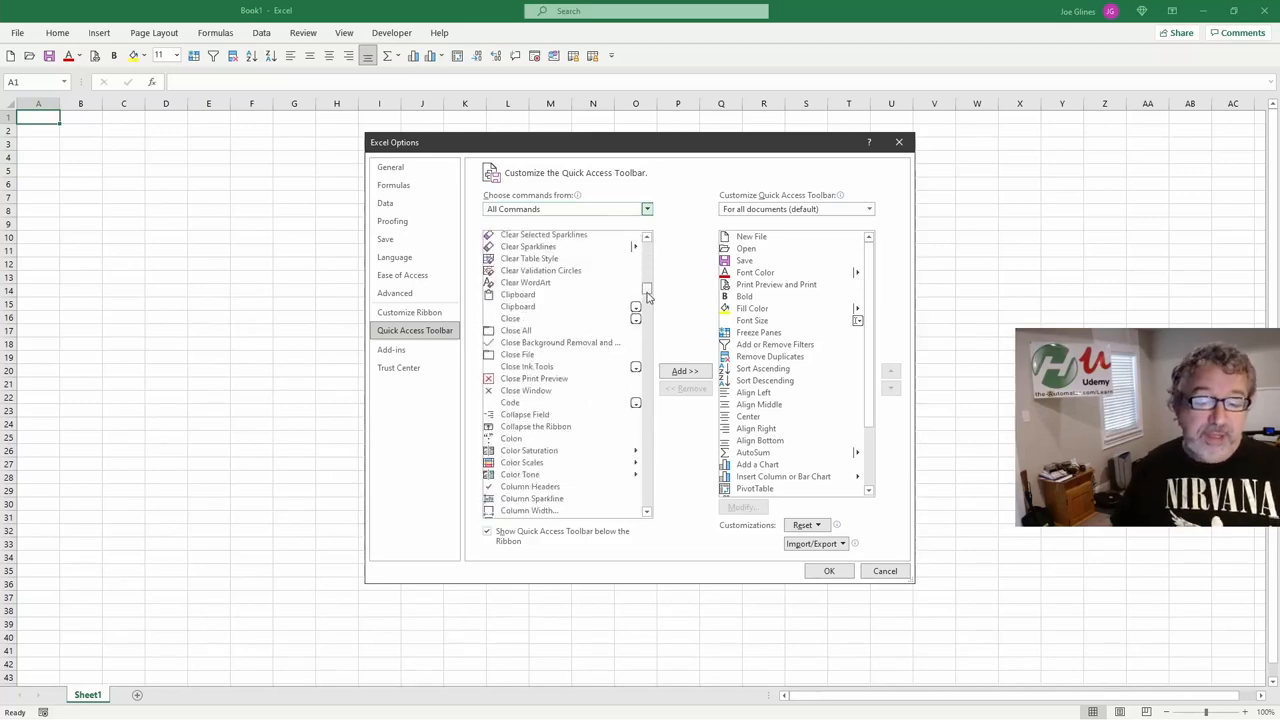
{"action": "scroll", "scroll_direction": "down", "scroll_amount": 3}
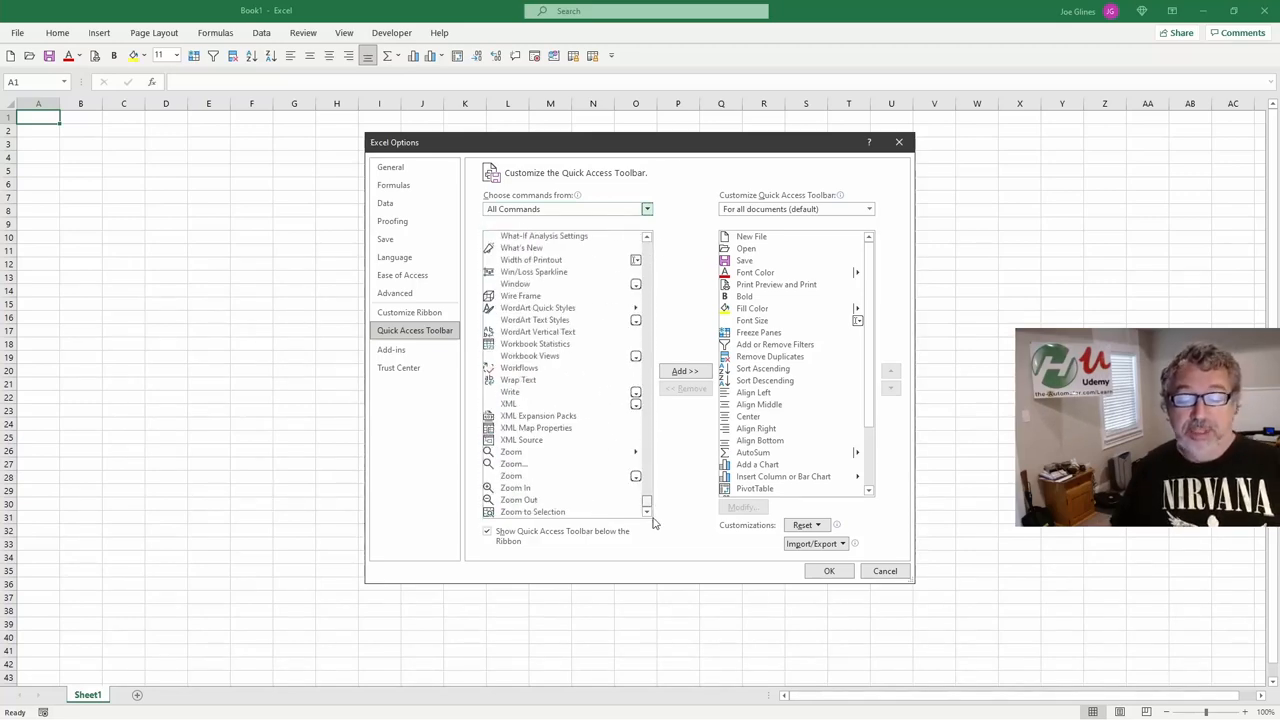
{"action": "mouse_move", "coordinate": [653, 485]}
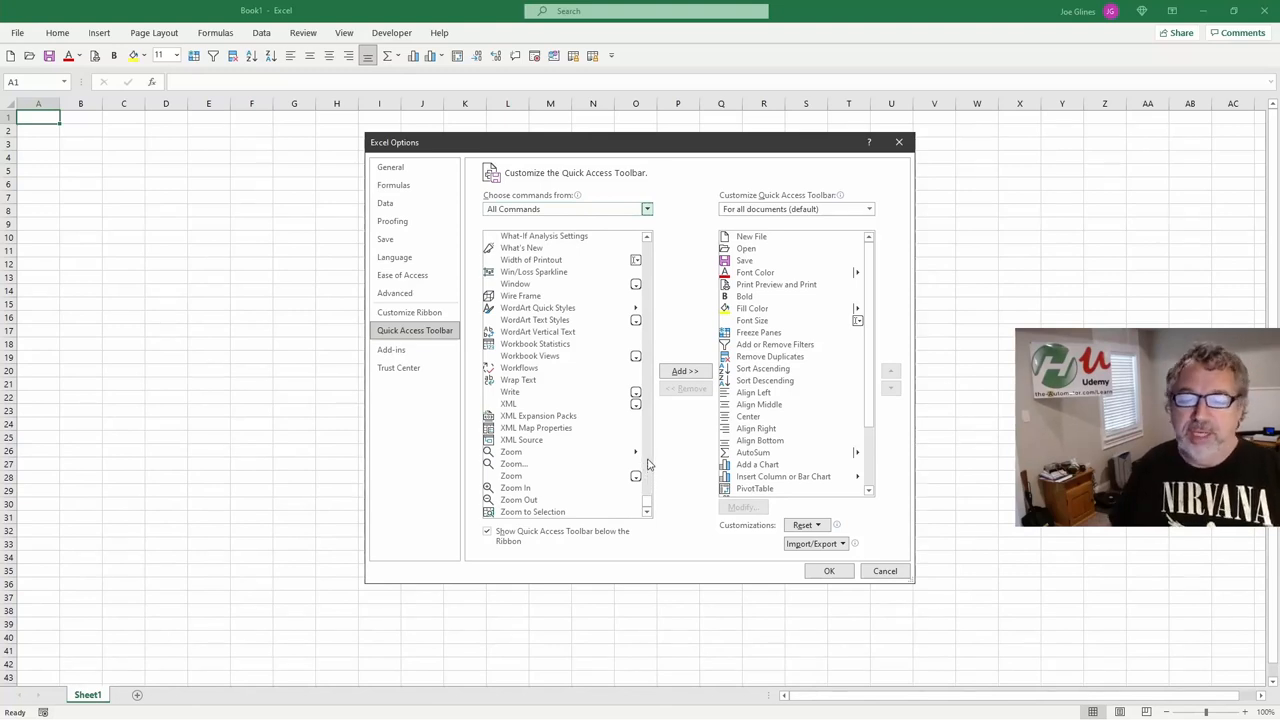
{"action": "mouse_move", "coordinate": [743, 295]}
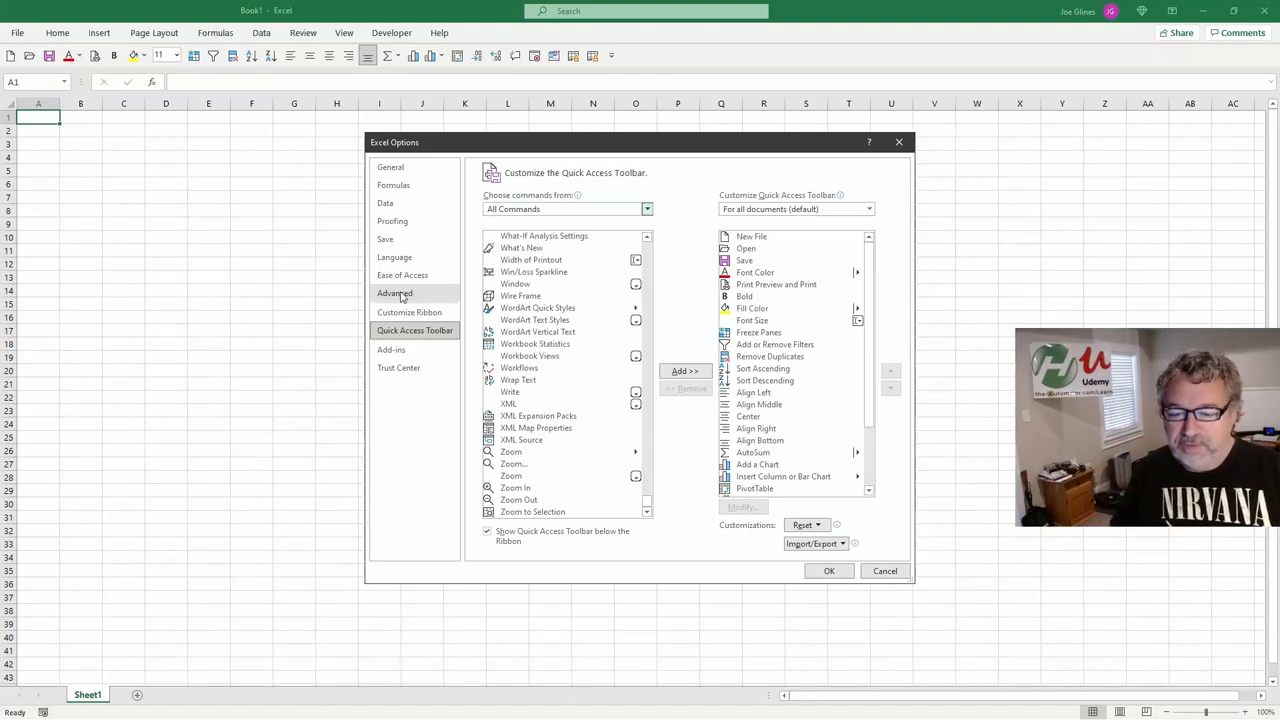
Move Font Size up to follow Save, then scroll through the command list
{"action": "left_click", "coordinate": [752, 320]}
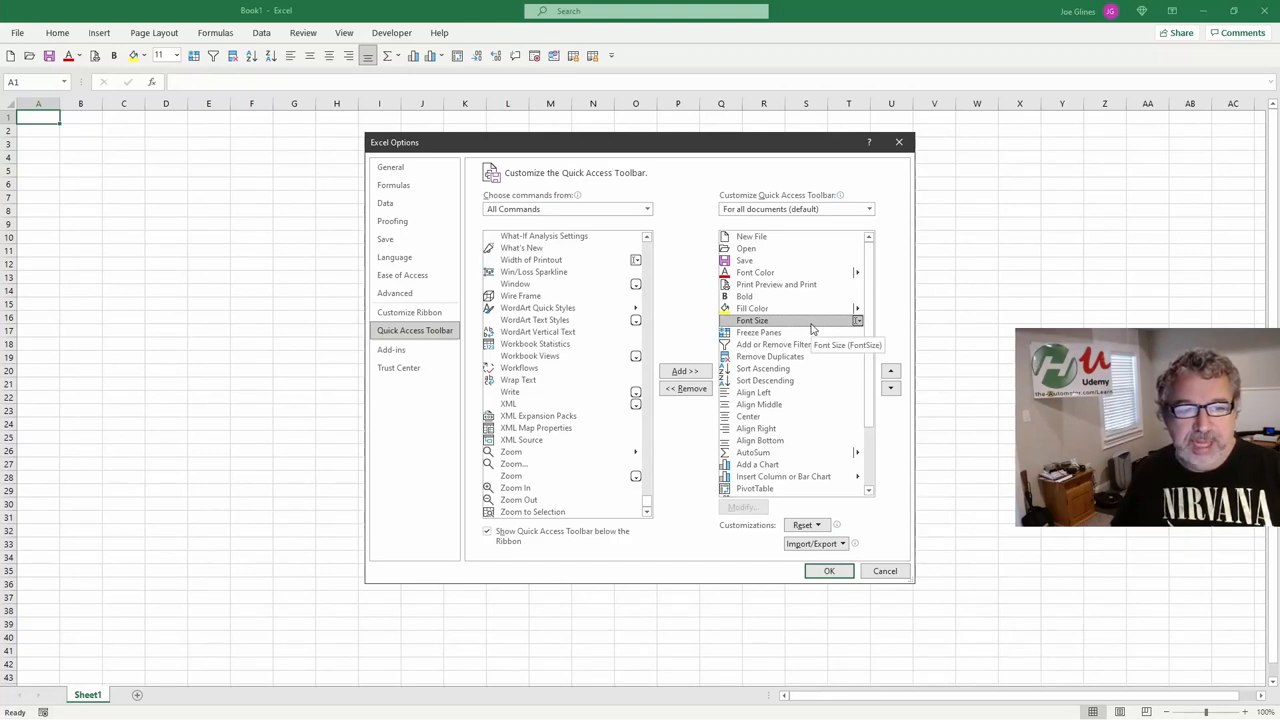
{"action": "left_click", "coordinate": [890, 371]}
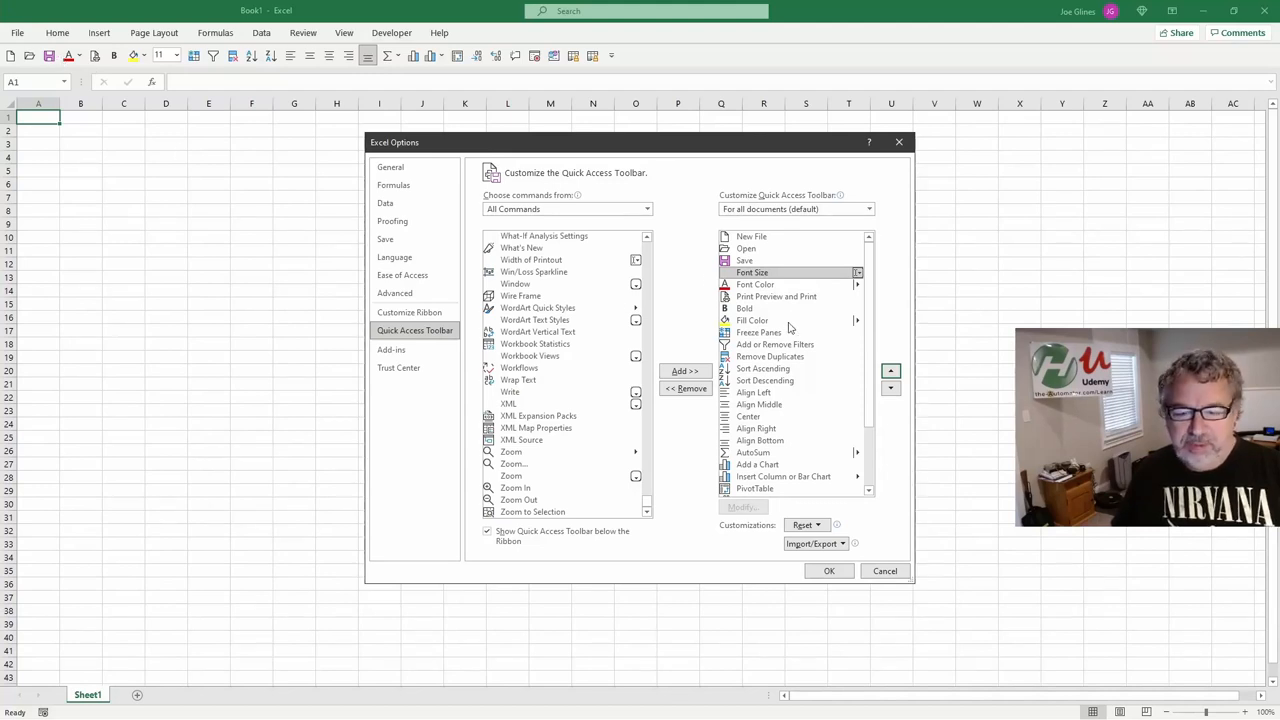
{"action": "mouse_move", "coordinate": [775, 478]}
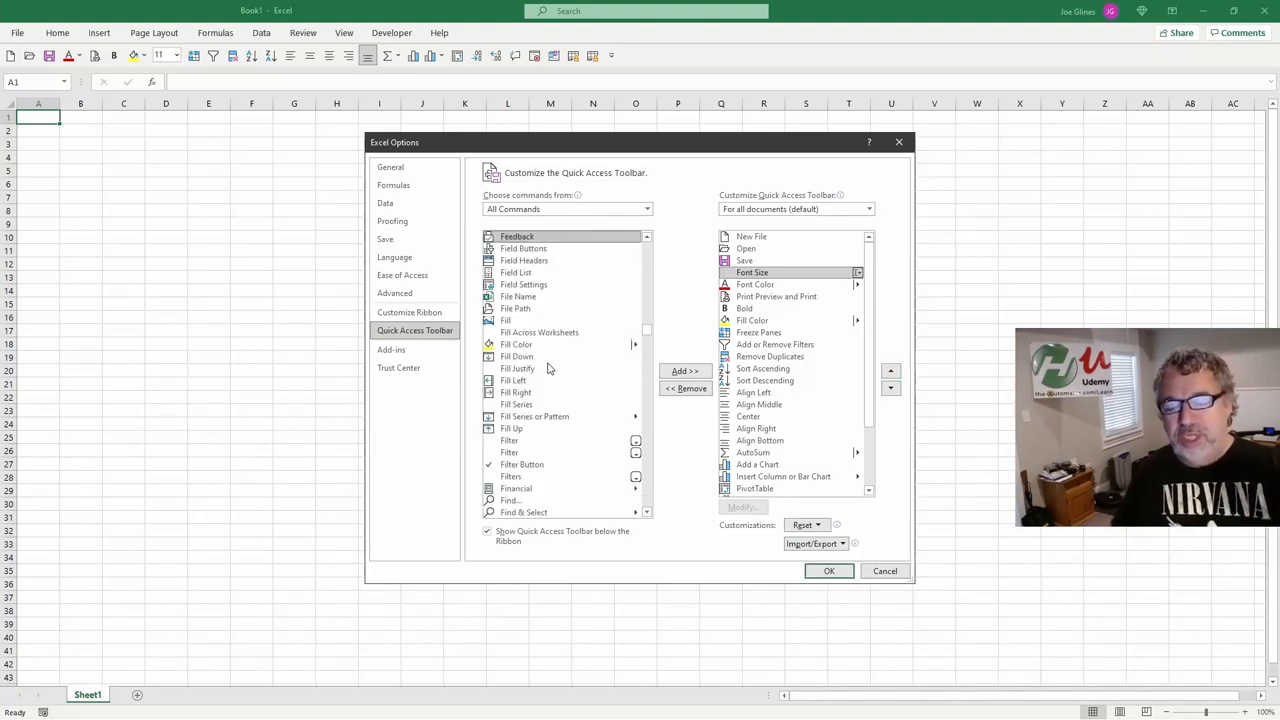
{"action": "scroll", "scroll_direction": "down", "scroll_amount": 3}
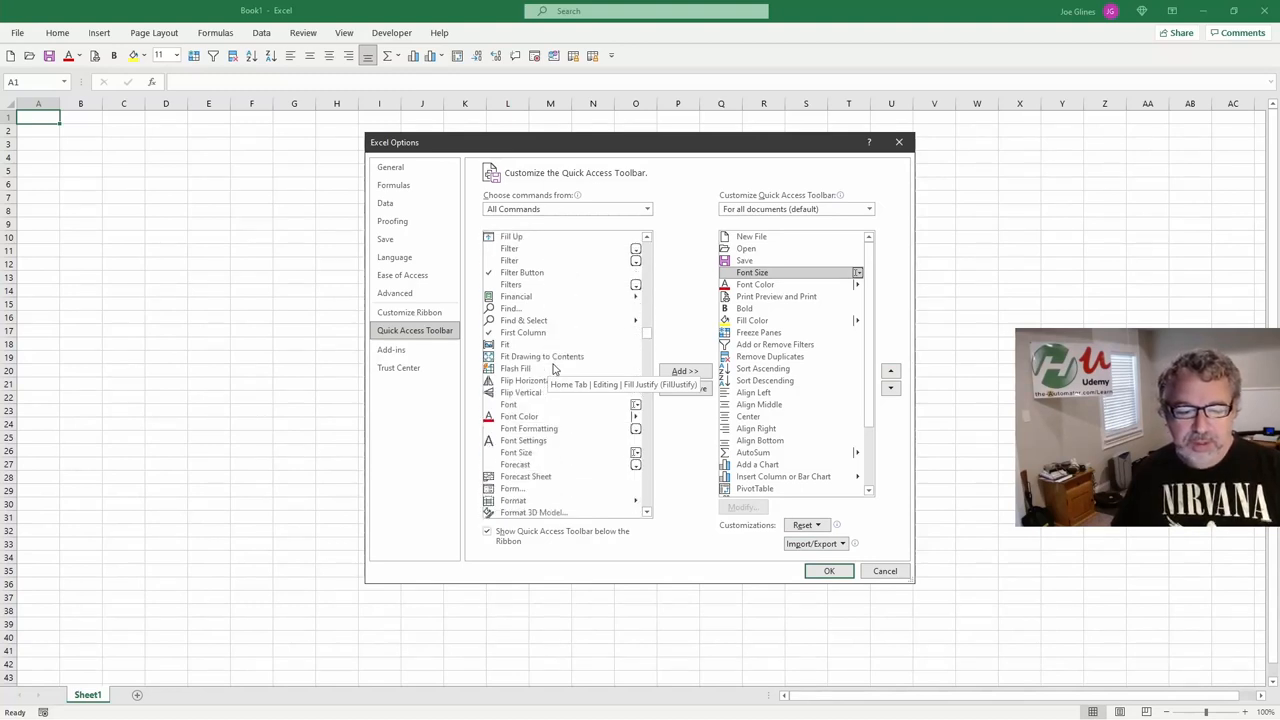
{"action": "scroll", "scroll_direction": "down", "scroll_amount": 3}
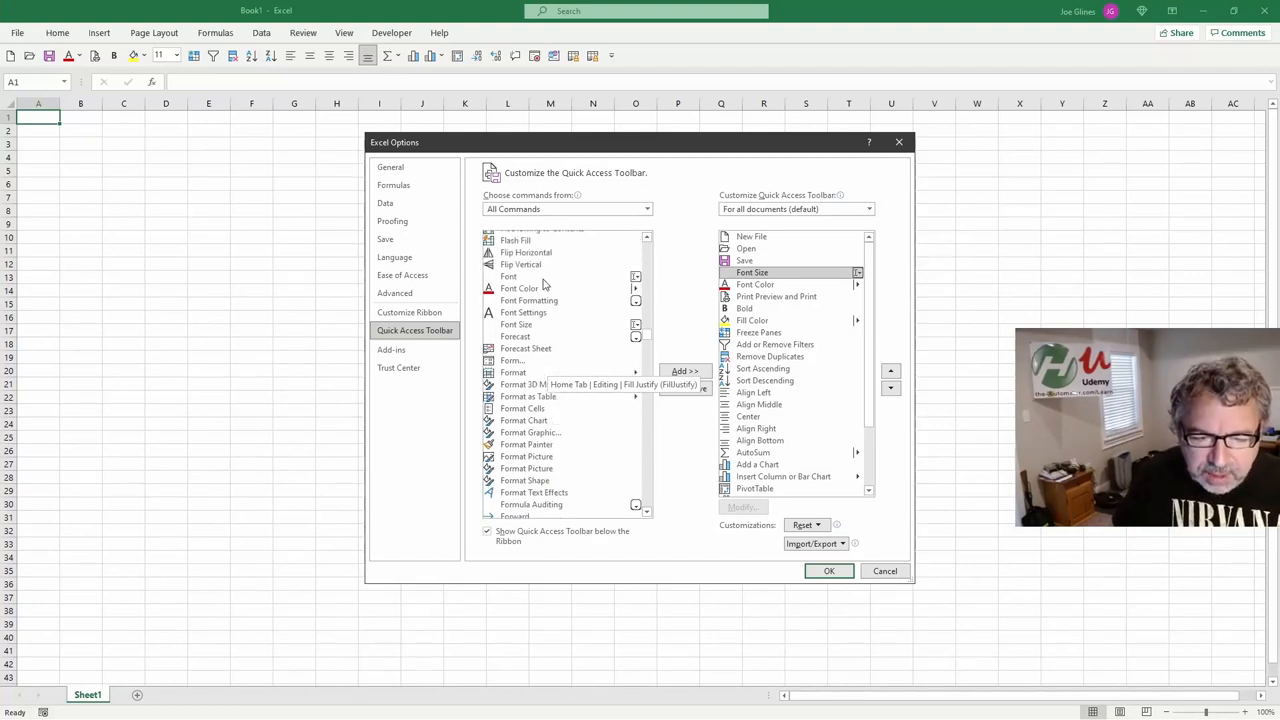
{"action": "mouse_move", "coordinate": [603, 242]}
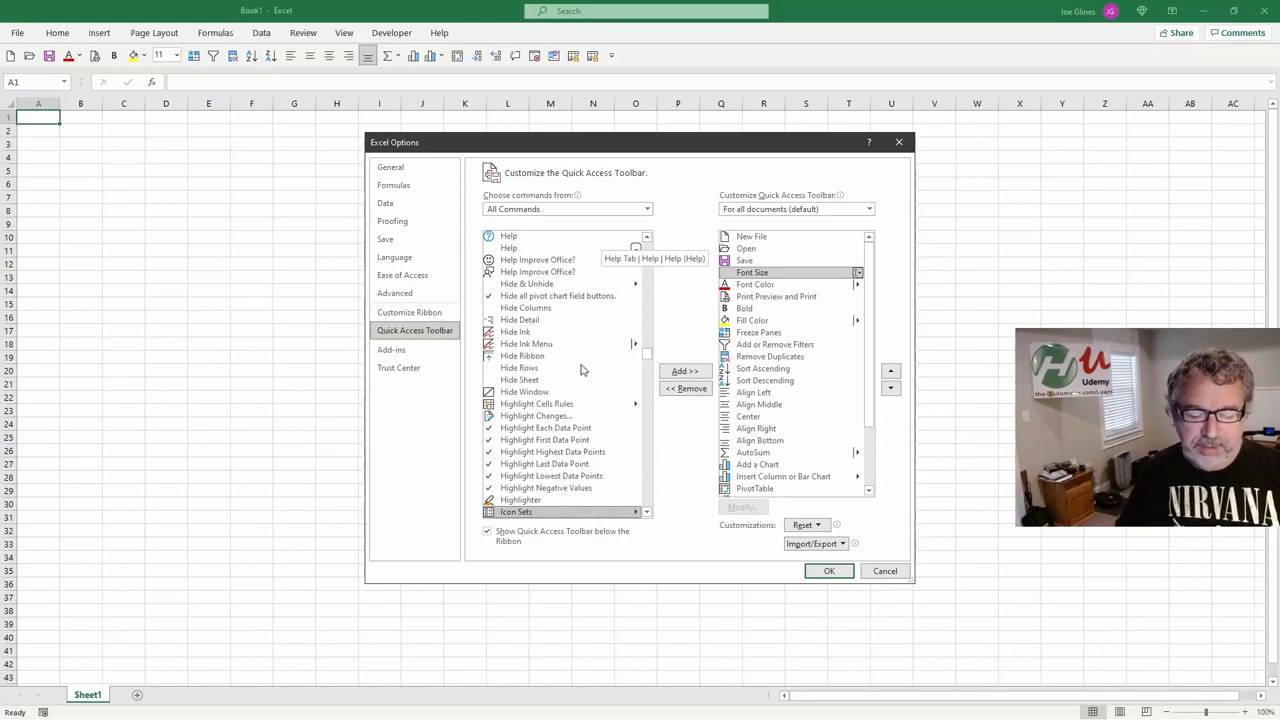
{"action": "scroll", "scroll_direction": "down", "scroll_amount": 3}
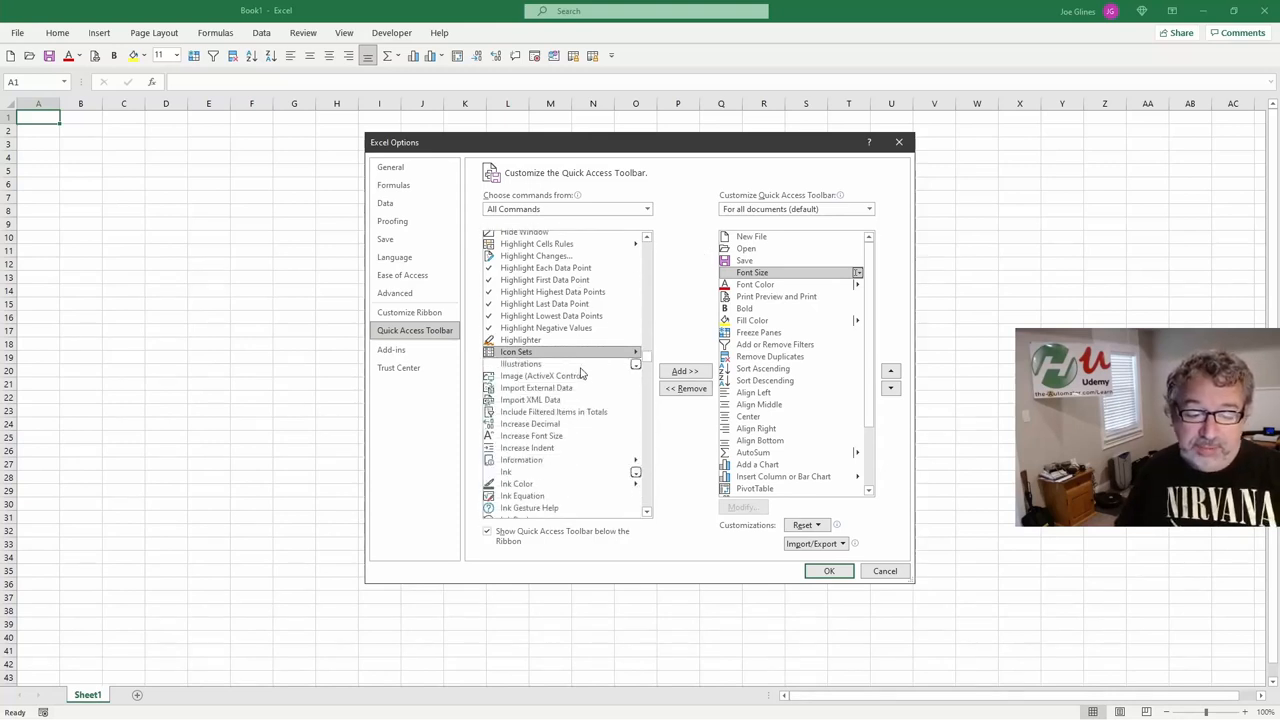
{"action": "scroll", "scroll_direction": "down", "scroll_amount": 3}
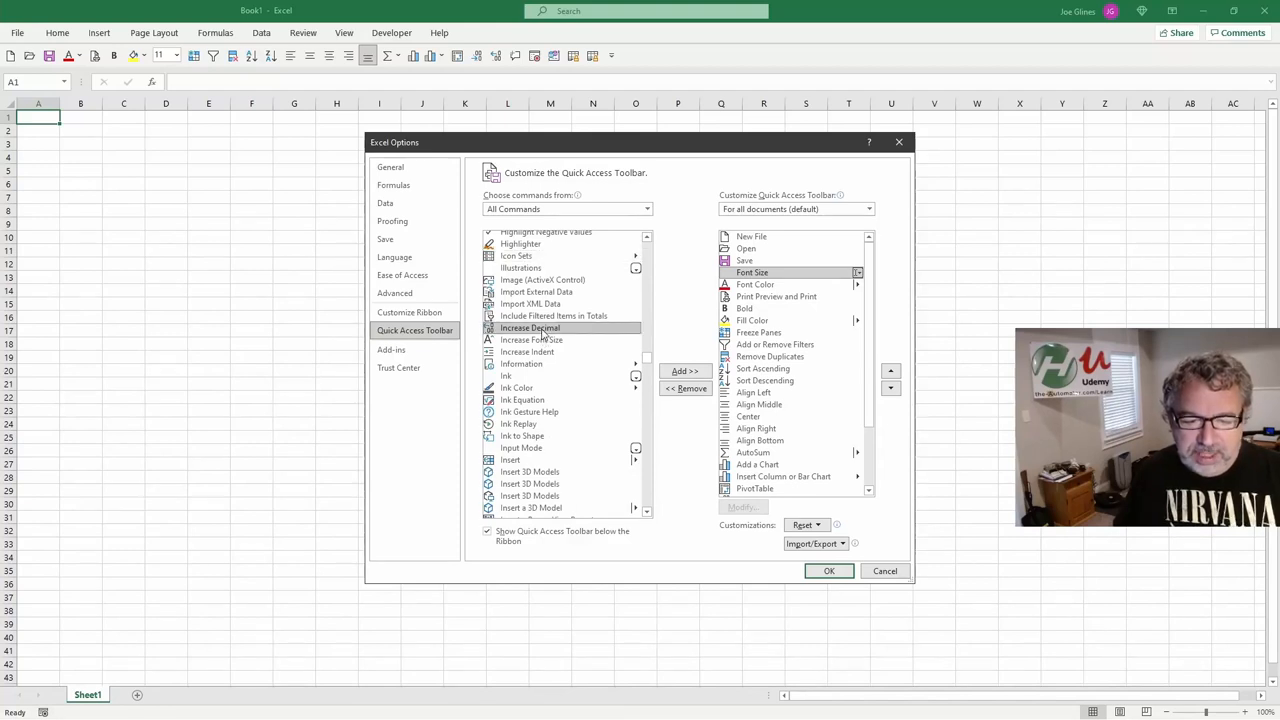
{"action": "mouse_move", "coordinate": [531, 340]}
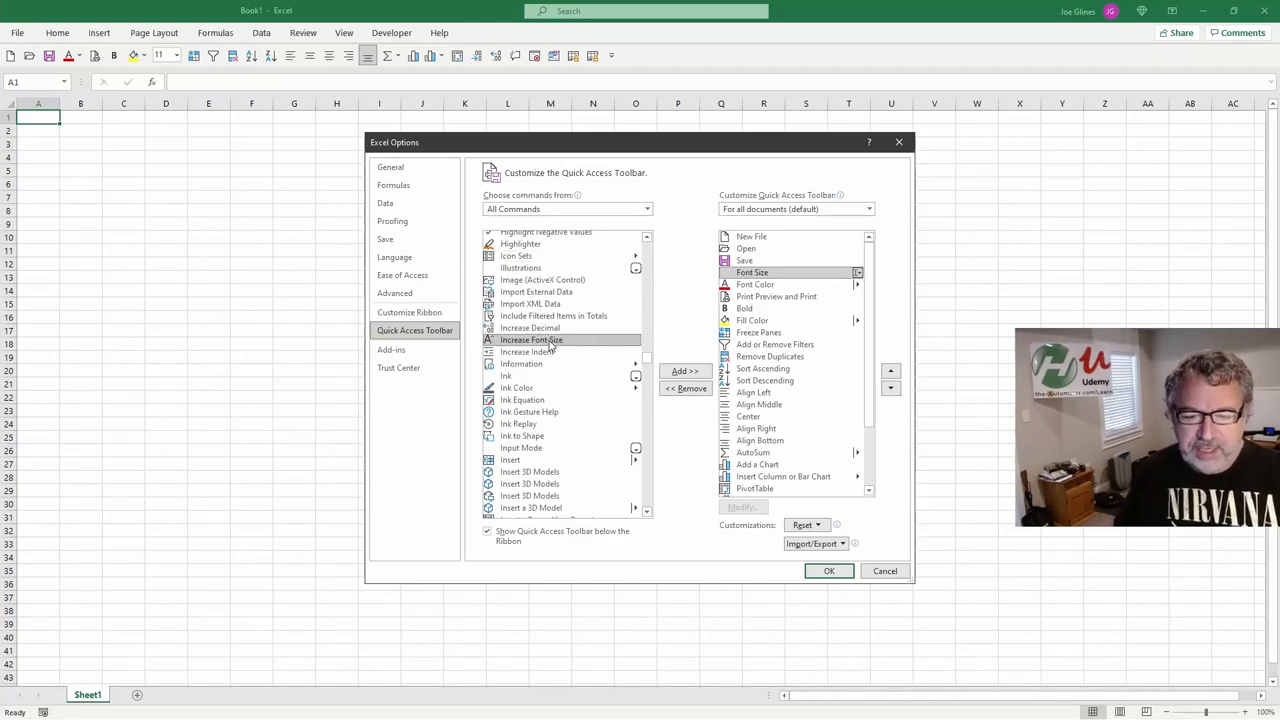
Add Increase Font Size to the toolbar, then select Increase Decimal in the toolbar list
{"action": "left_click", "coordinate": [685, 371]}
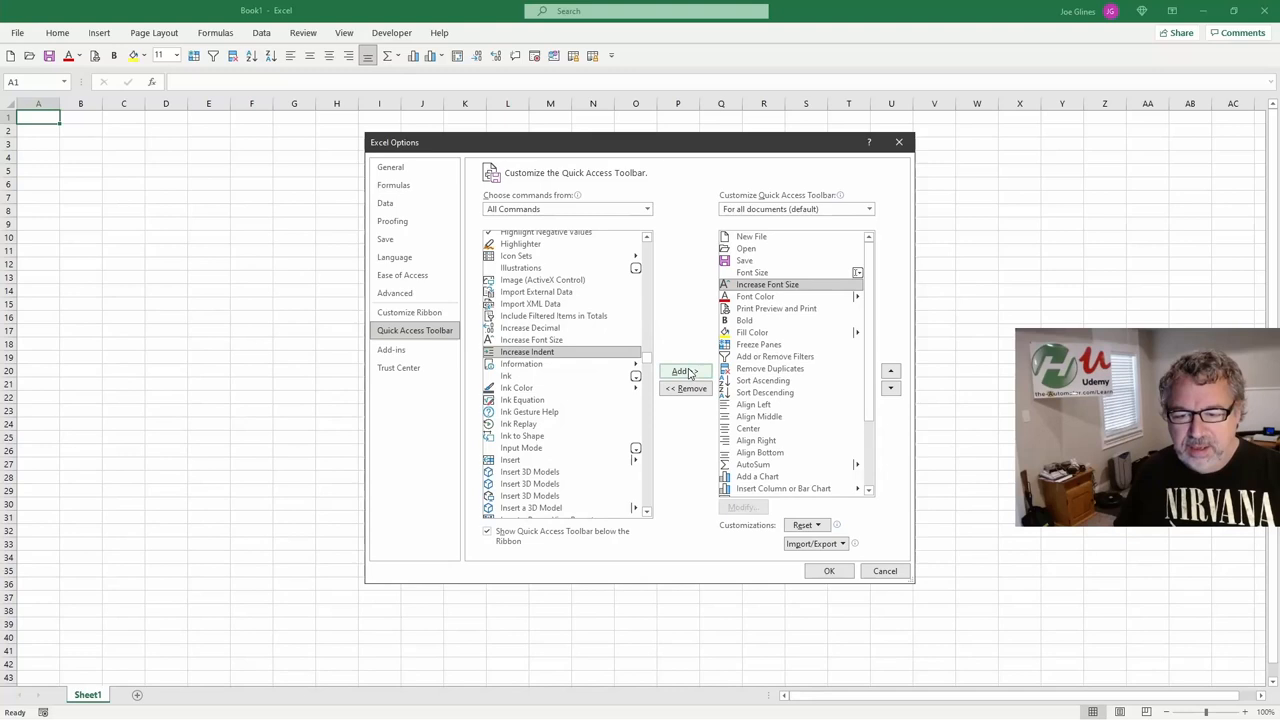
{"action": "left_click", "coordinate": [531, 340]}
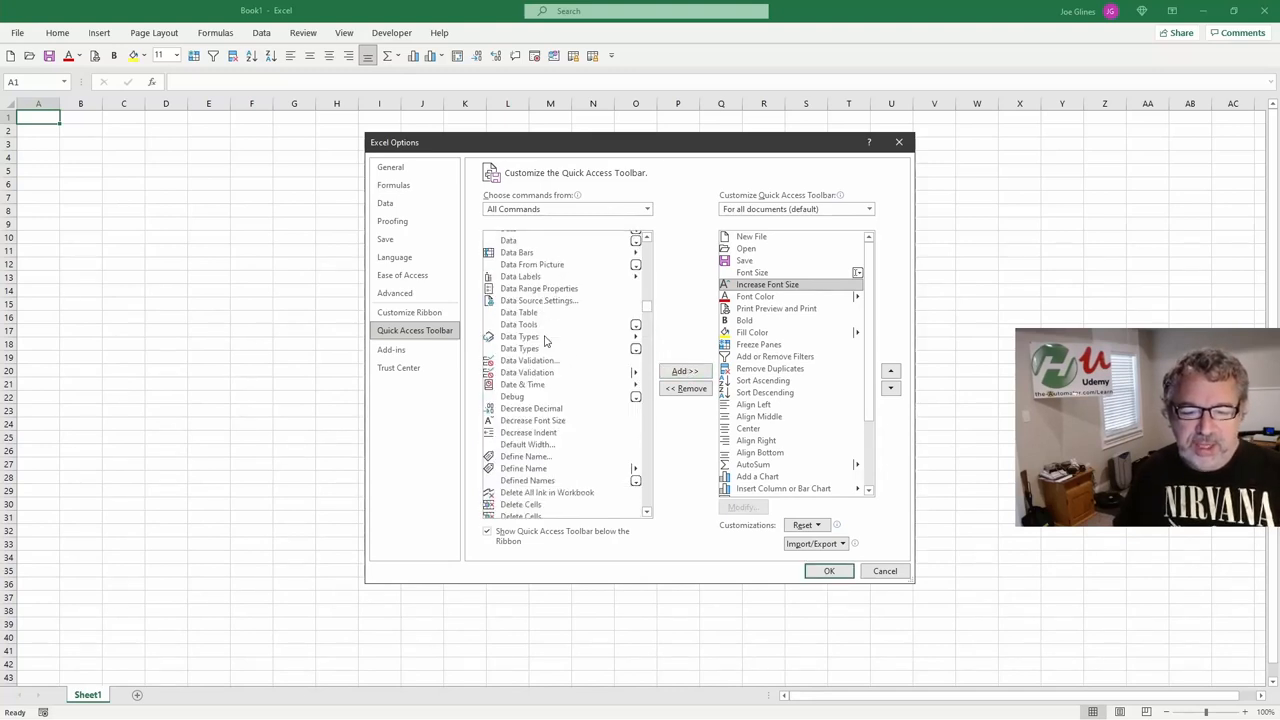
{"action": "scroll", "scroll_direction": "down", "scroll_amount": 3}
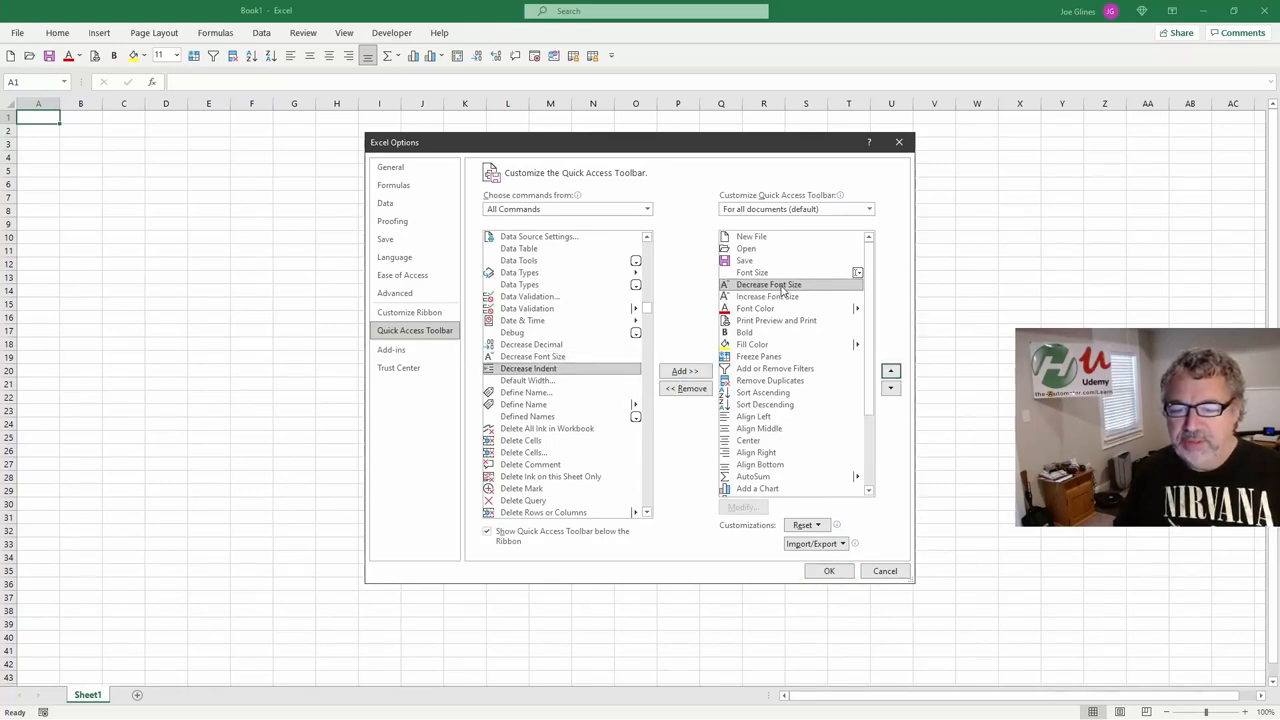
{"action": "mouse_move", "coordinate": [767, 296]}
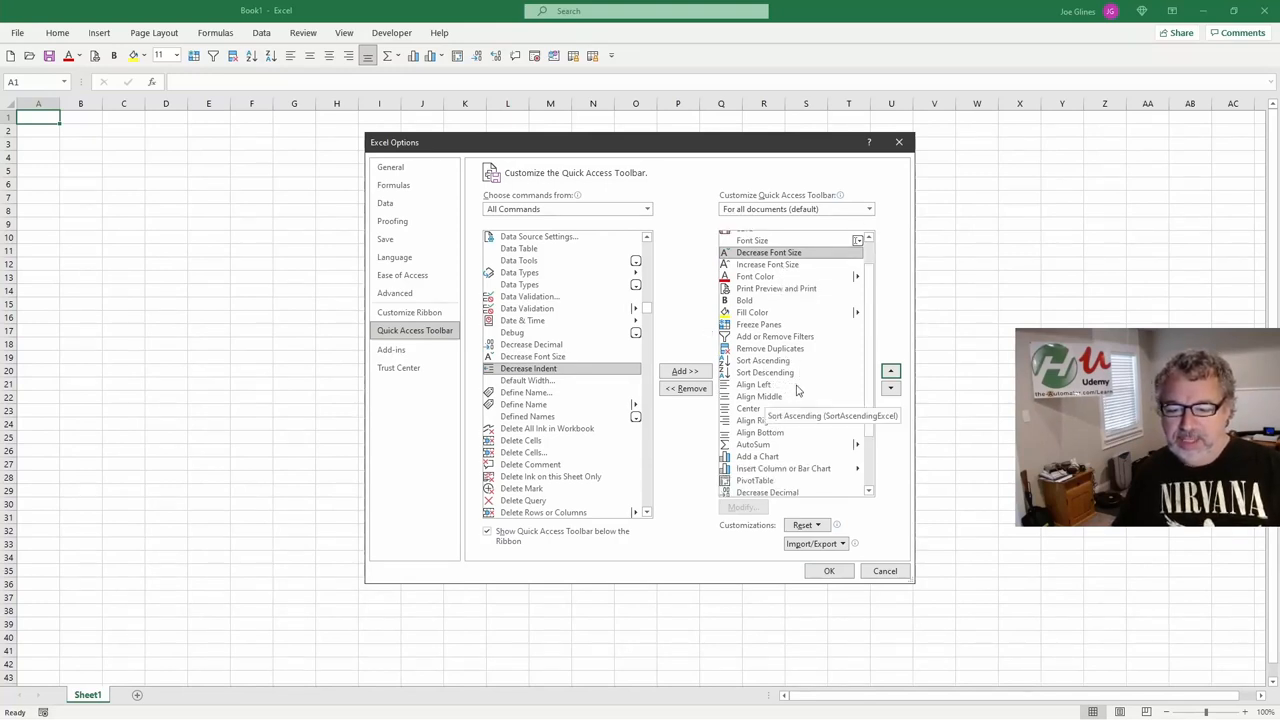
{"action": "scroll", "scroll_direction": "down", "scroll_amount": 3}
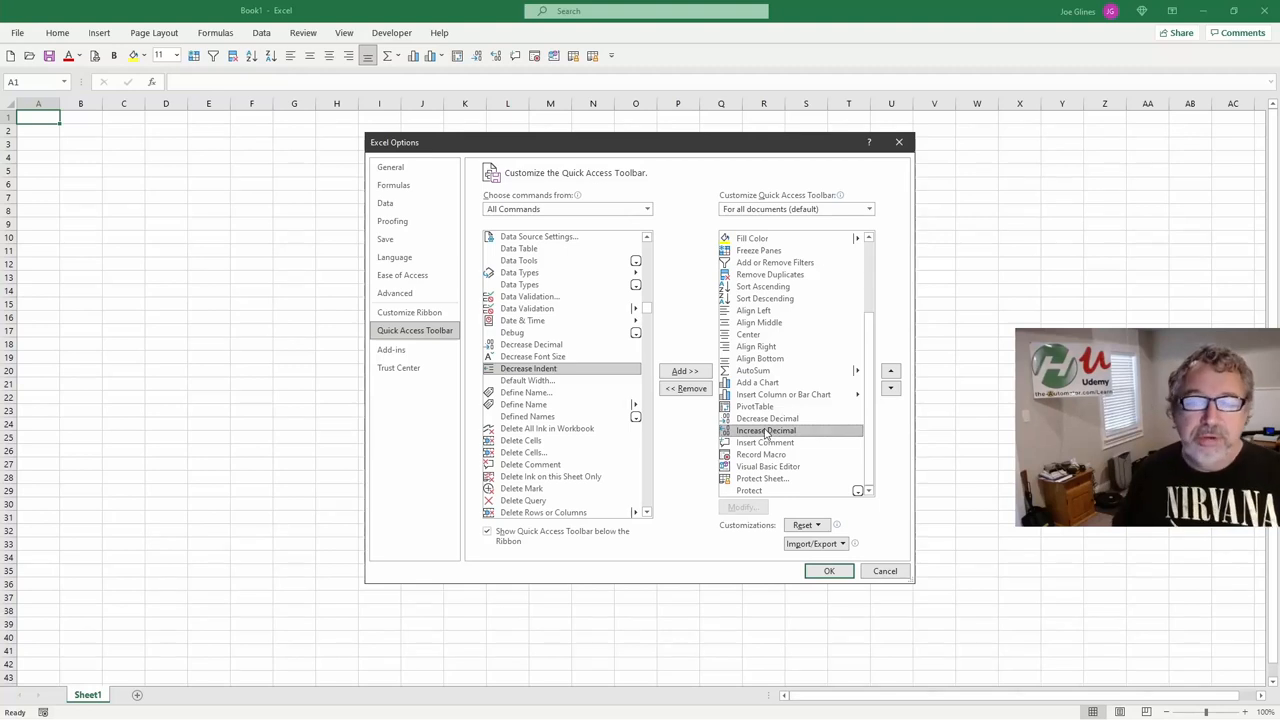
{"action": "mouse_move", "coordinate": [766, 430]}
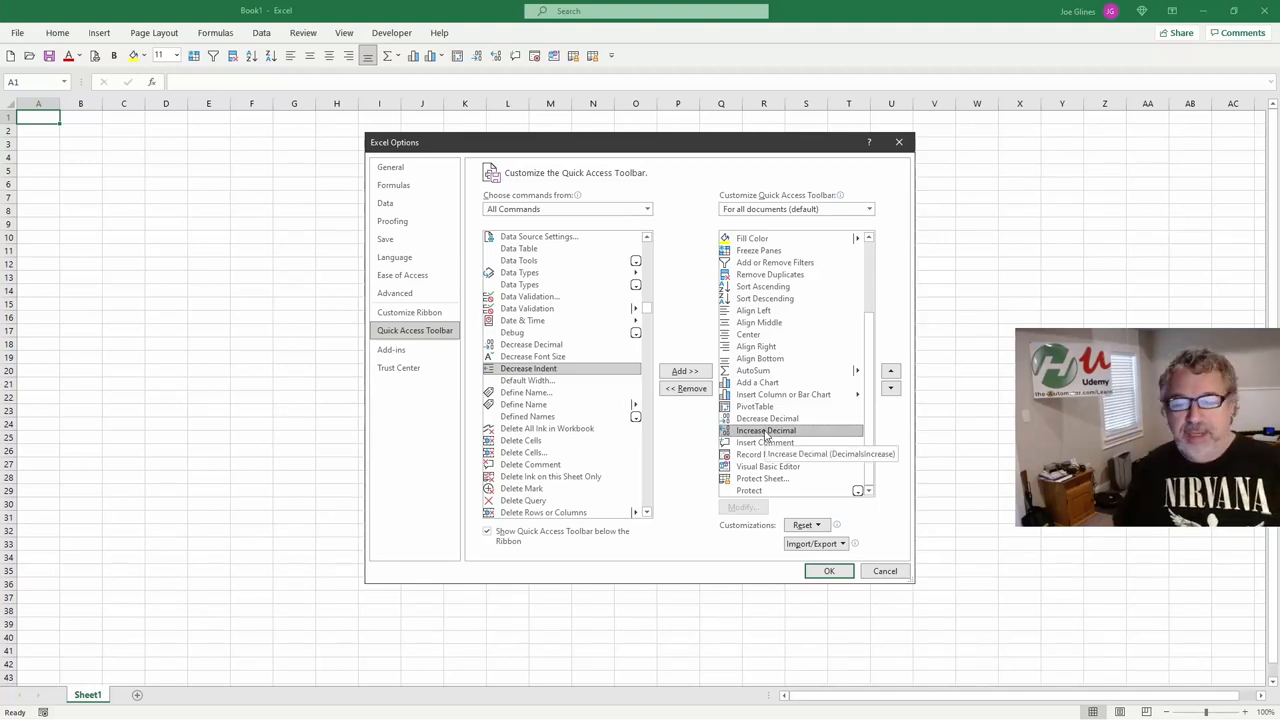
{"action": "left_click", "coordinate": [883, 570]}
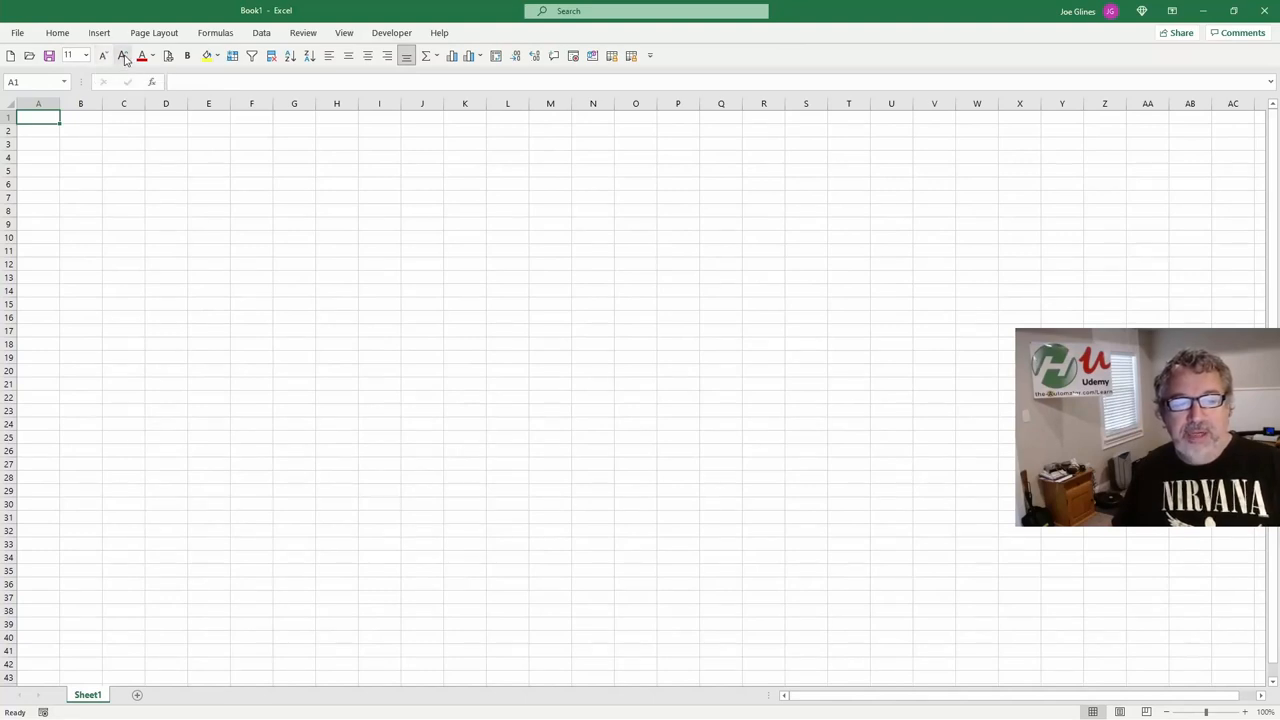
{"action": "mouse_move", "coordinate": [124, 57]}
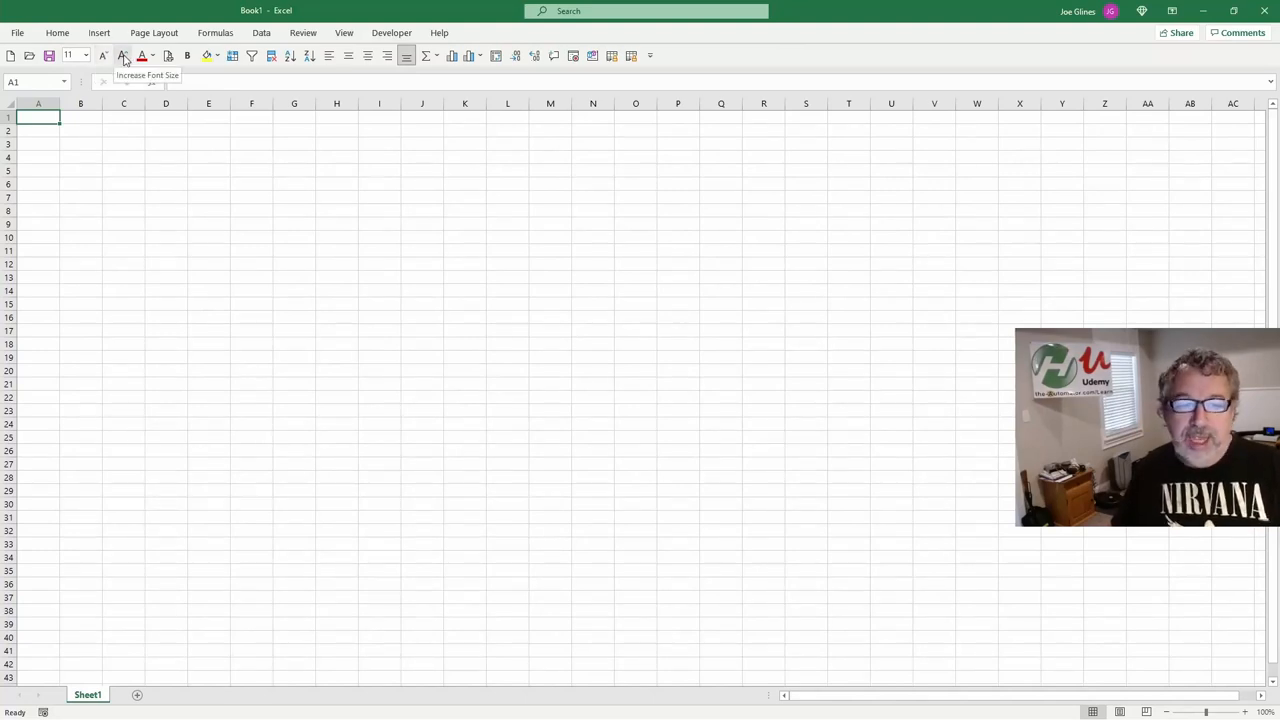
{"action": "mouse_move", "coordinate": [222, 64]}
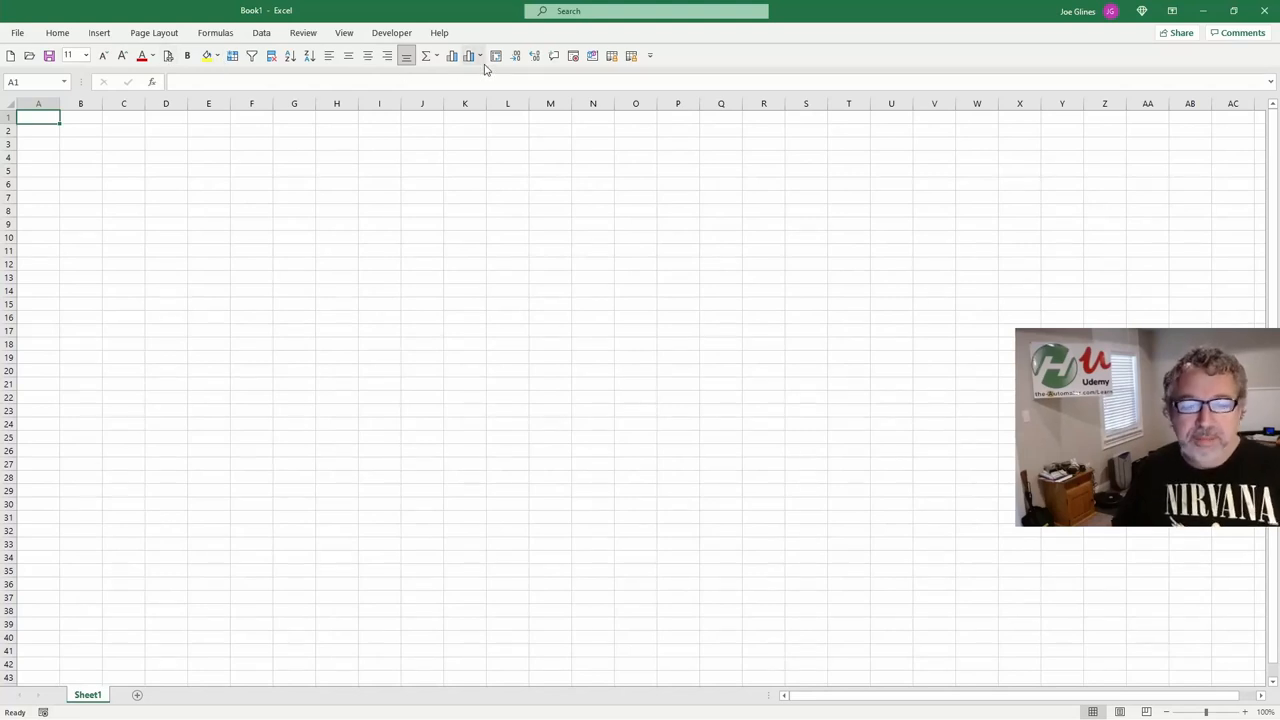
{"action": "mouse_move", "coordinate": [470, 55]}
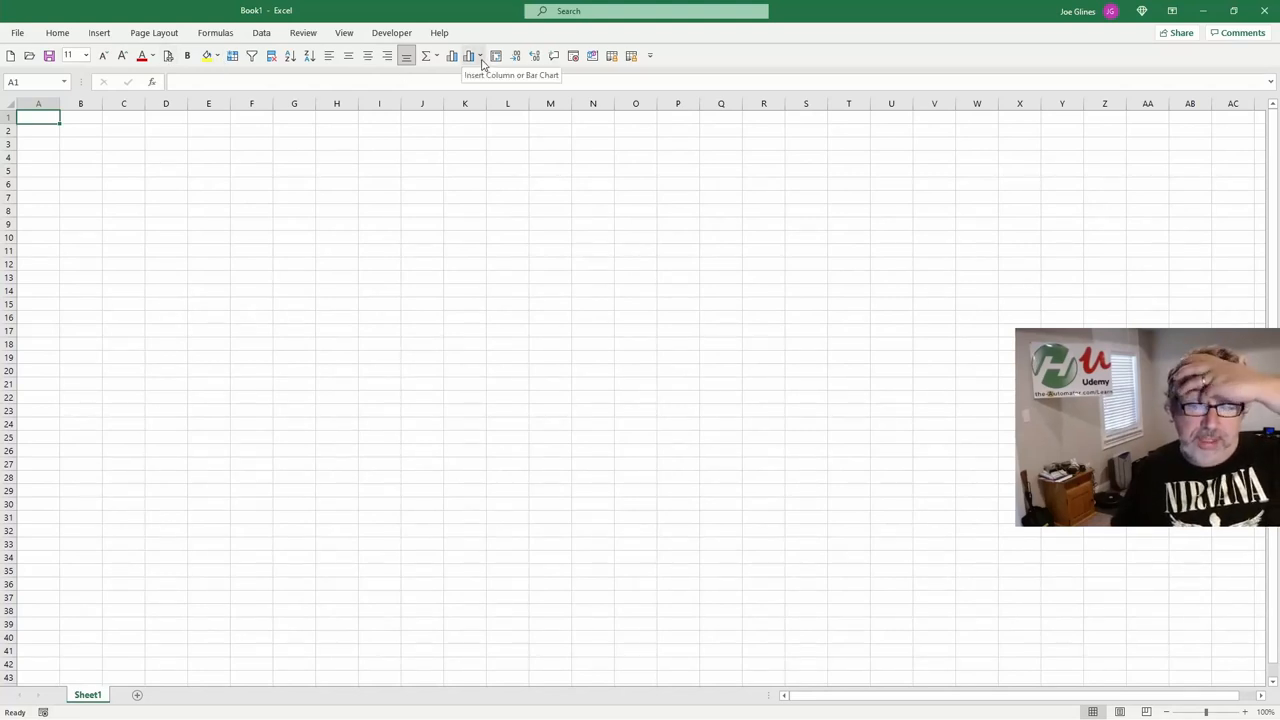
{"action": "mouse_move", "coordinate": [365, 63]}
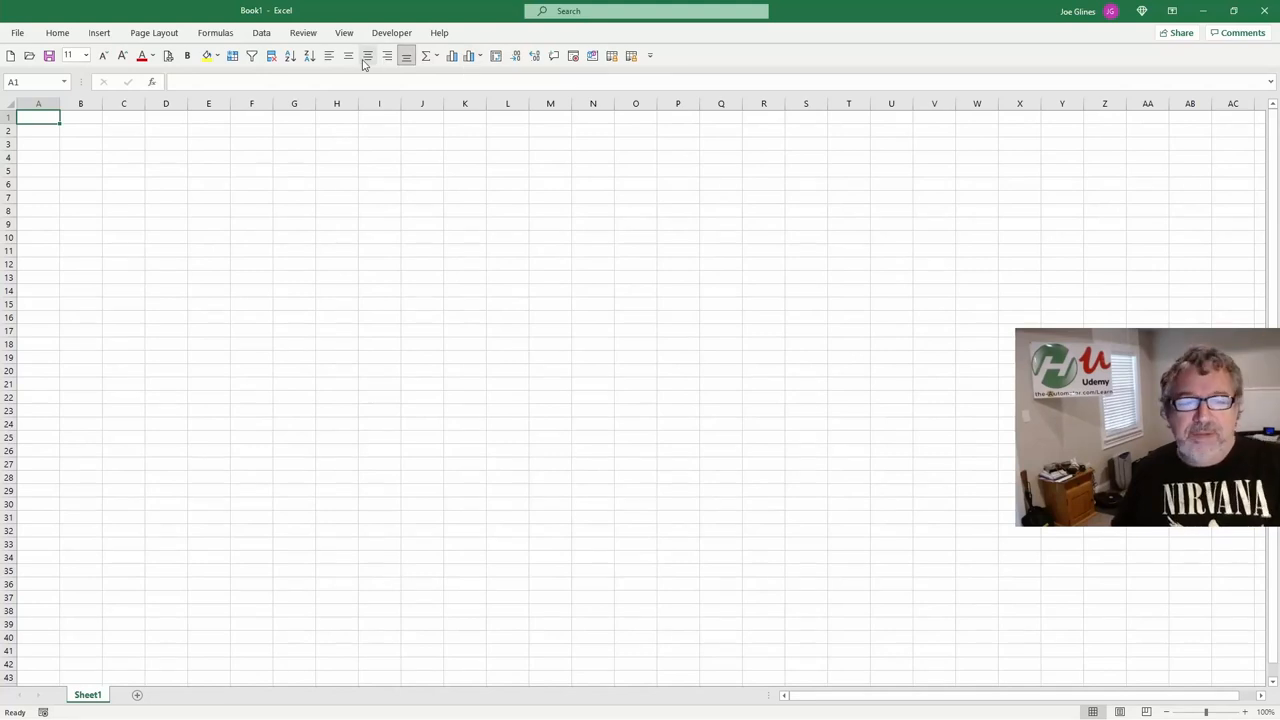
{"action": "mouse_move", "coordinate": [367, 56]}
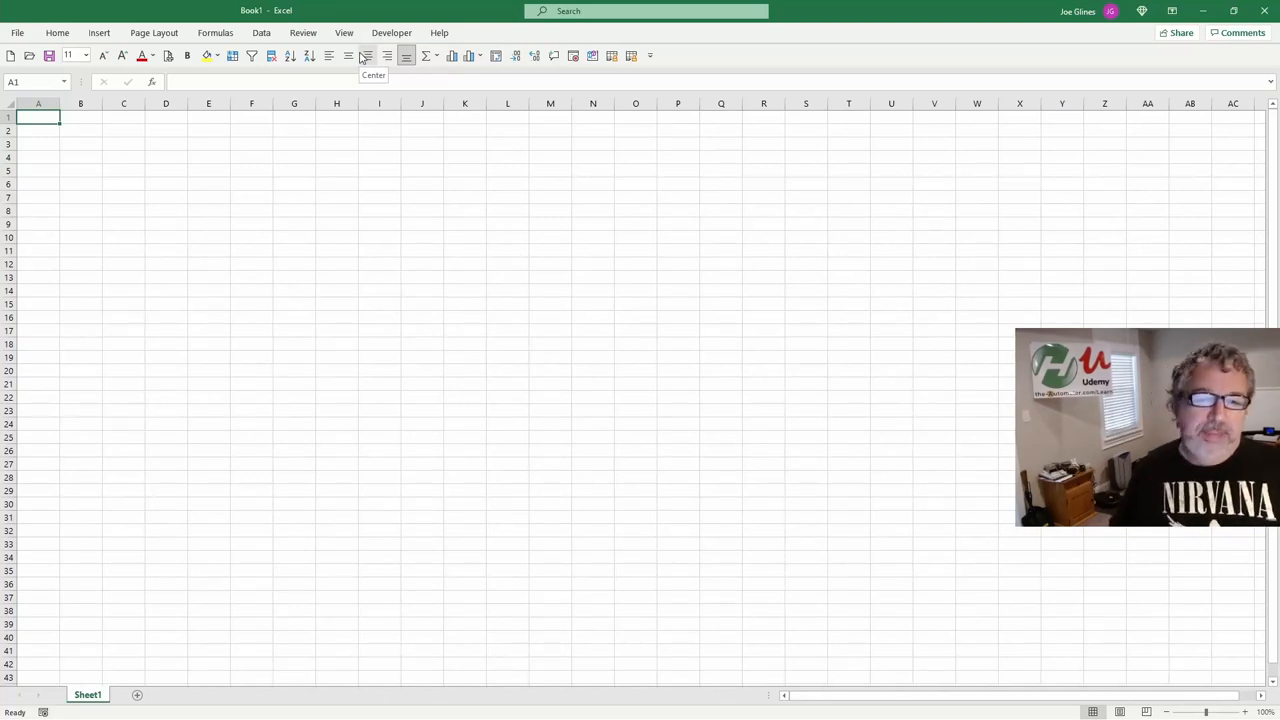
{"action": "mouse_move", "coordinate": [349, 56]}
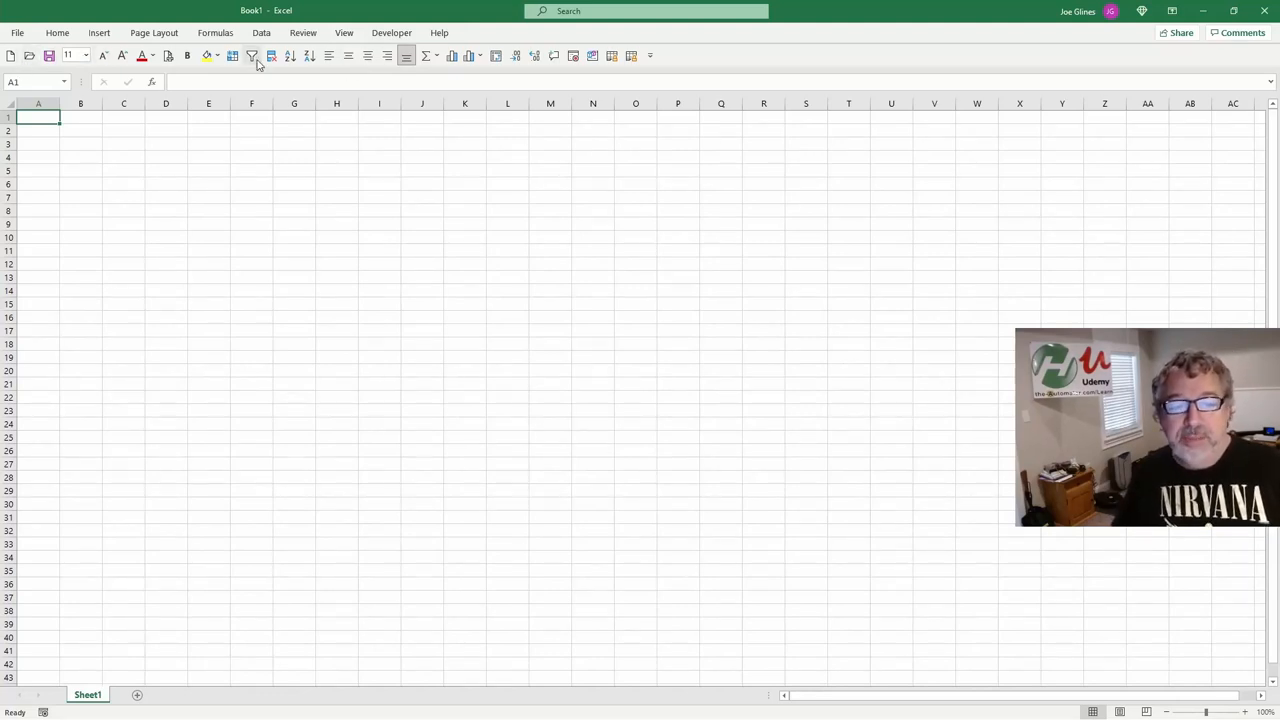
{"action": "mouse_move", "coordinate": [252, 56]}
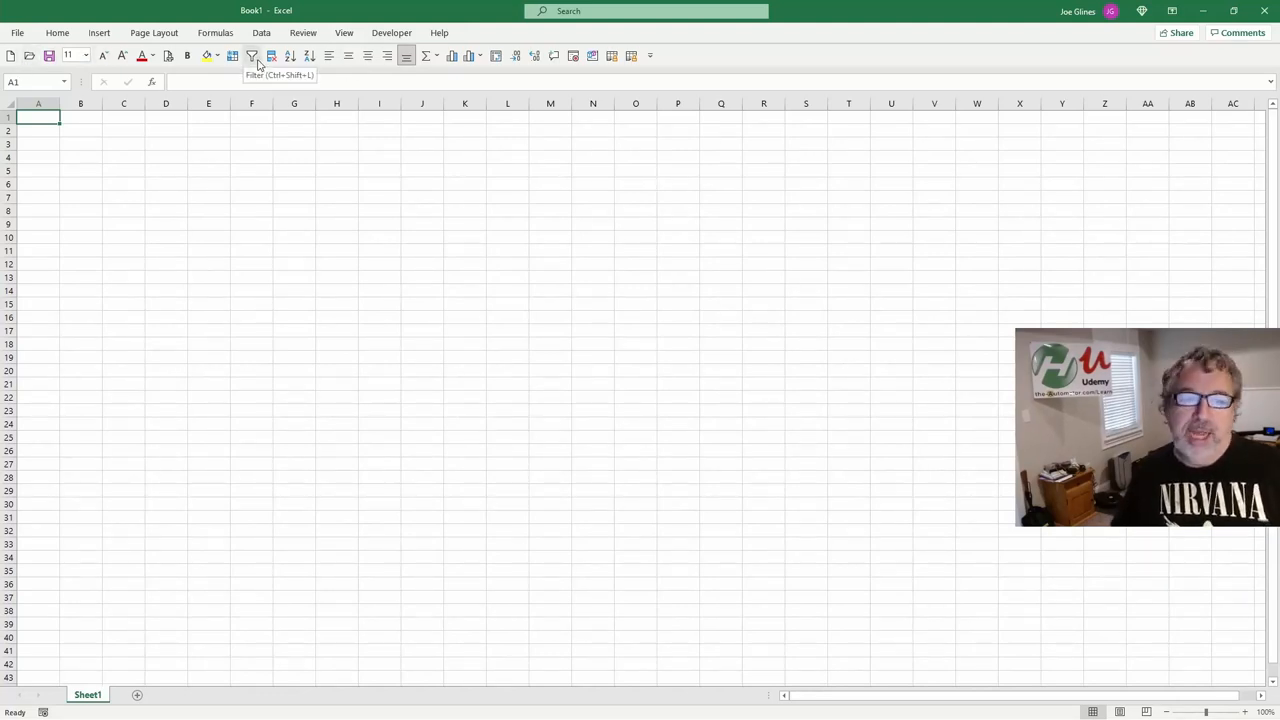
Right-click a Quick Access Toolbar command to show its context menu
{"action": "right_click", "coordinate": [252, 55]}
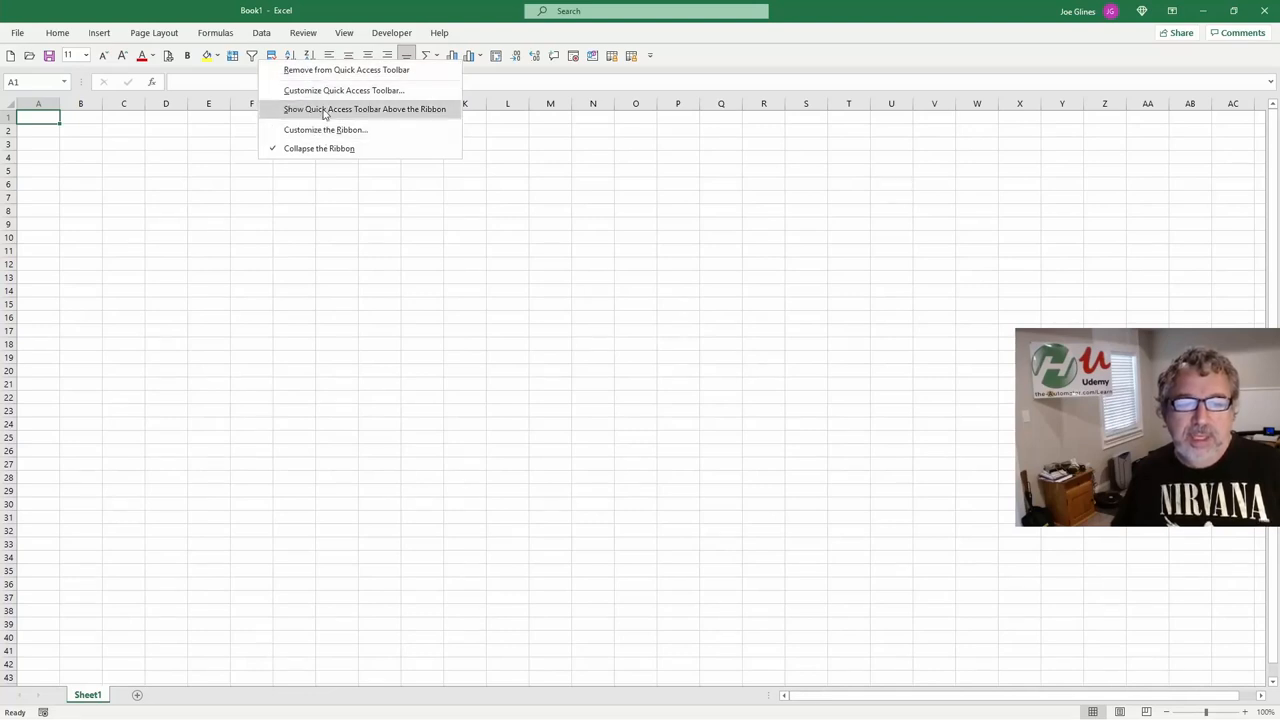
{"action": "mouse_move", "coordinate": [343, 90]}
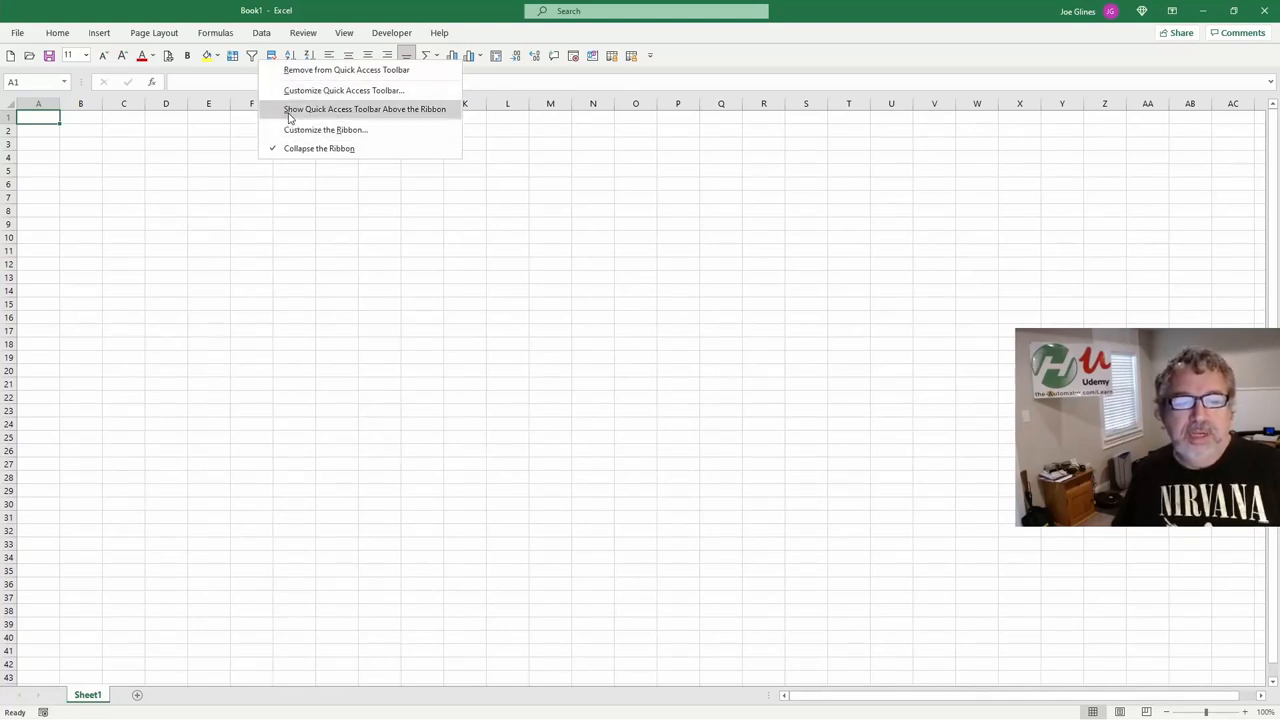
{"action": "mouse_move", "coordinate": [365, 90]}
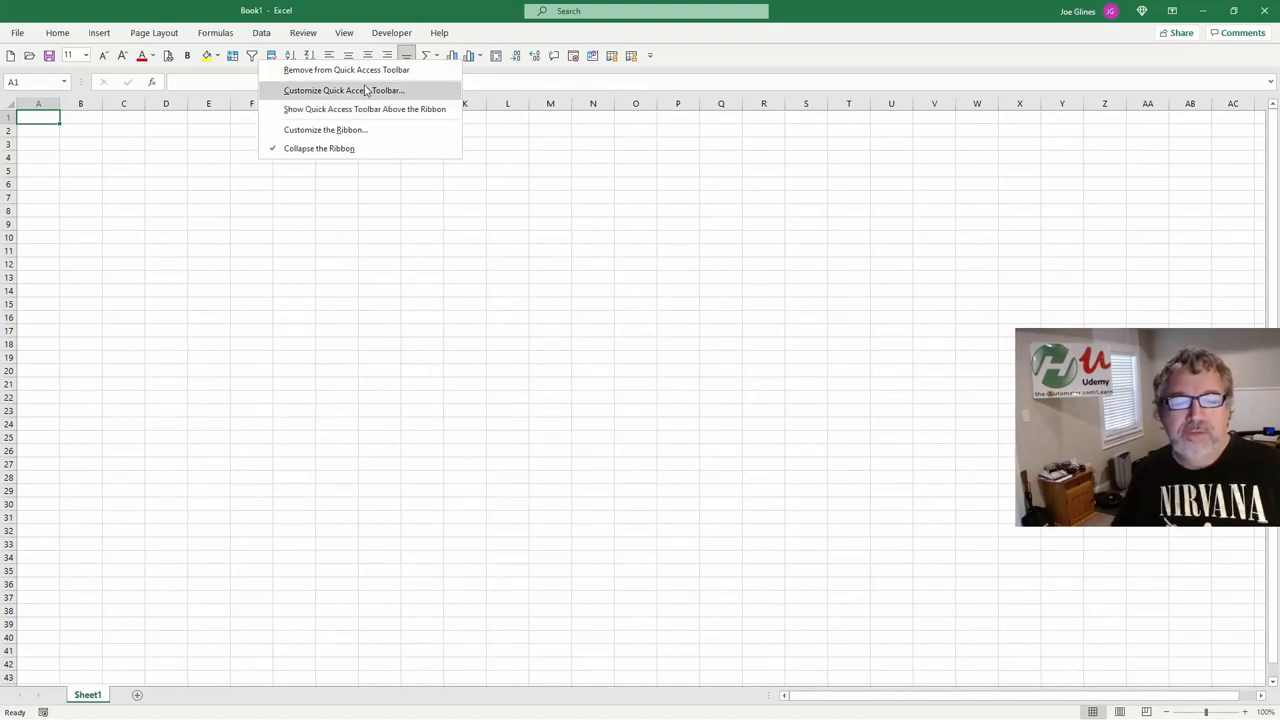
Open Quick Access Toolbar customization and list the Draw Tab commands
{"action": "left_click", "coordinate": [343, 90]}
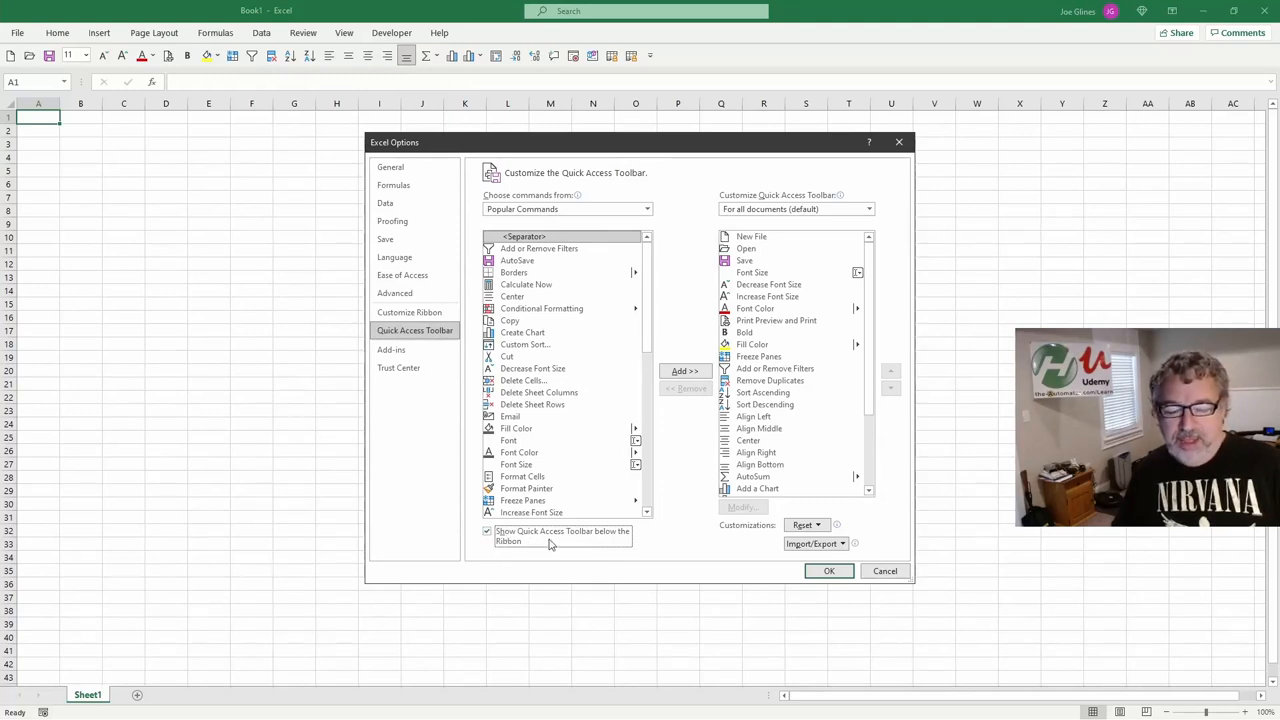
{"action": "mouse_move", "coordinate": [544, 543]}
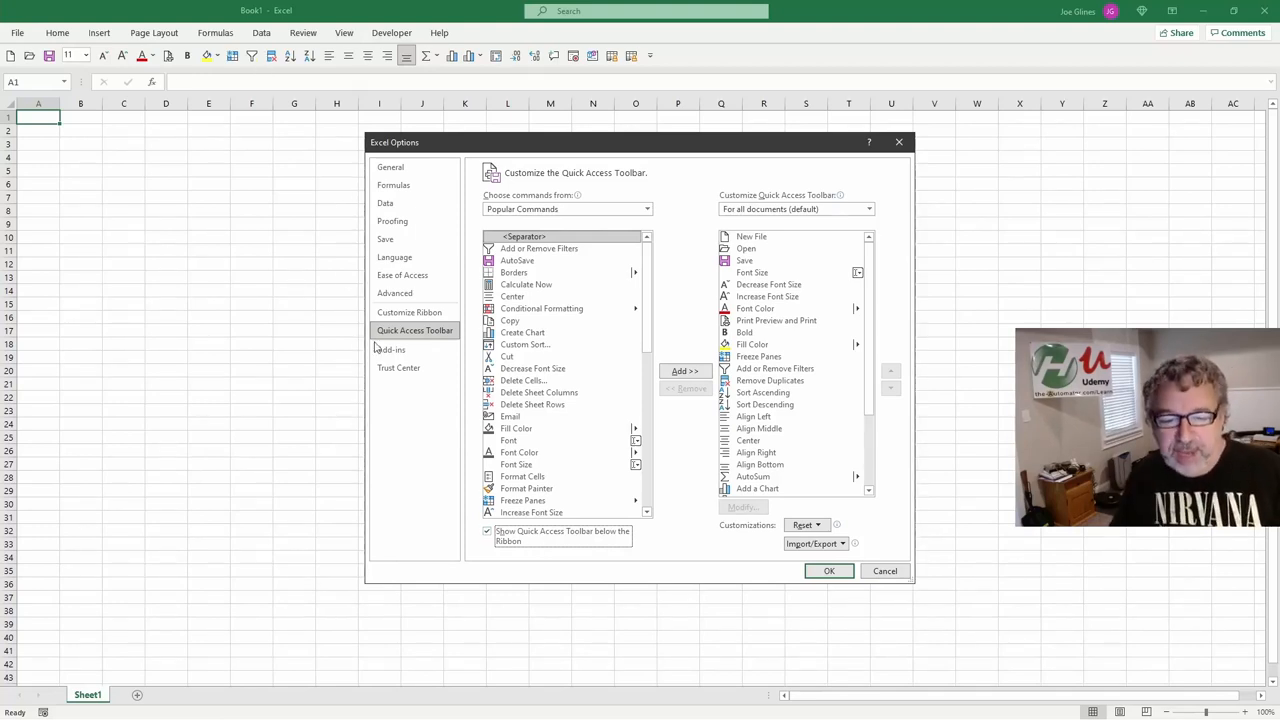
{"action": "left_click", "coordinate": [647, 209]}
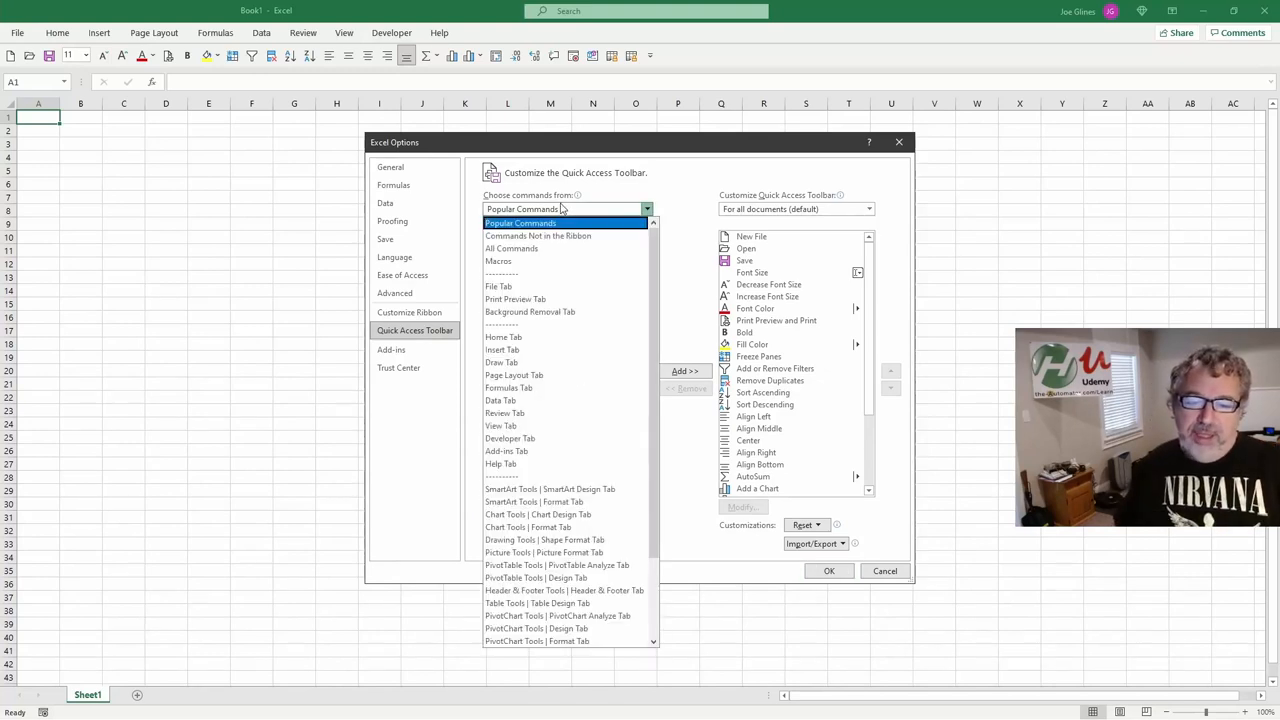
{"action": "left_click", "coordinate": [502, 362]}
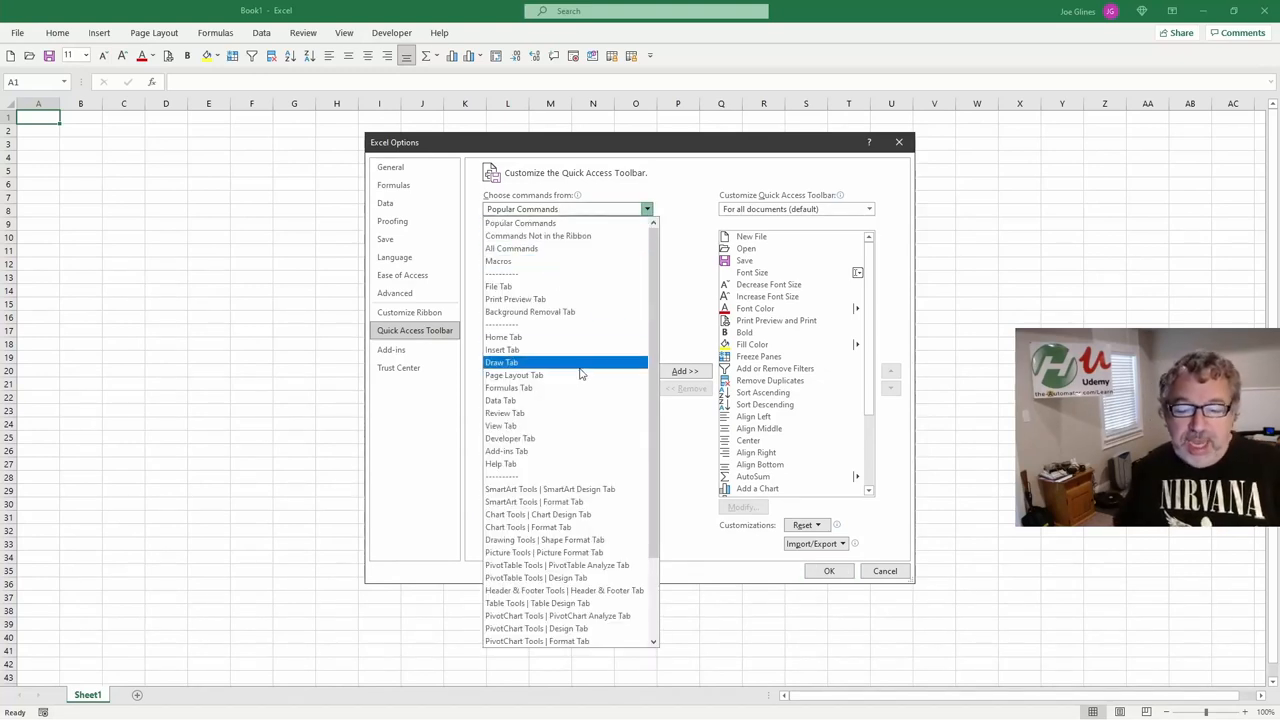
{"action": "left_click", "coordinate": [502, 362]}
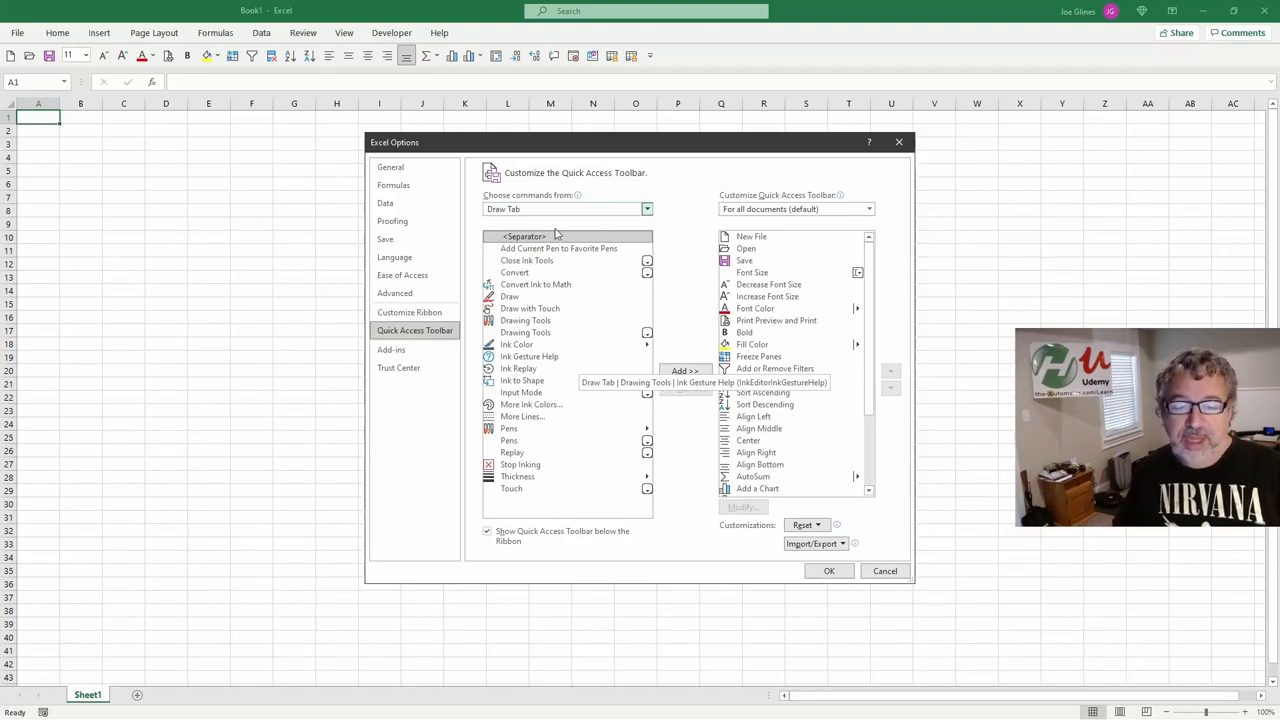
Browse the Insert Tab and other command lists, then close Options without saving
{"action": "left_click", "coordinate": [647, 209]}
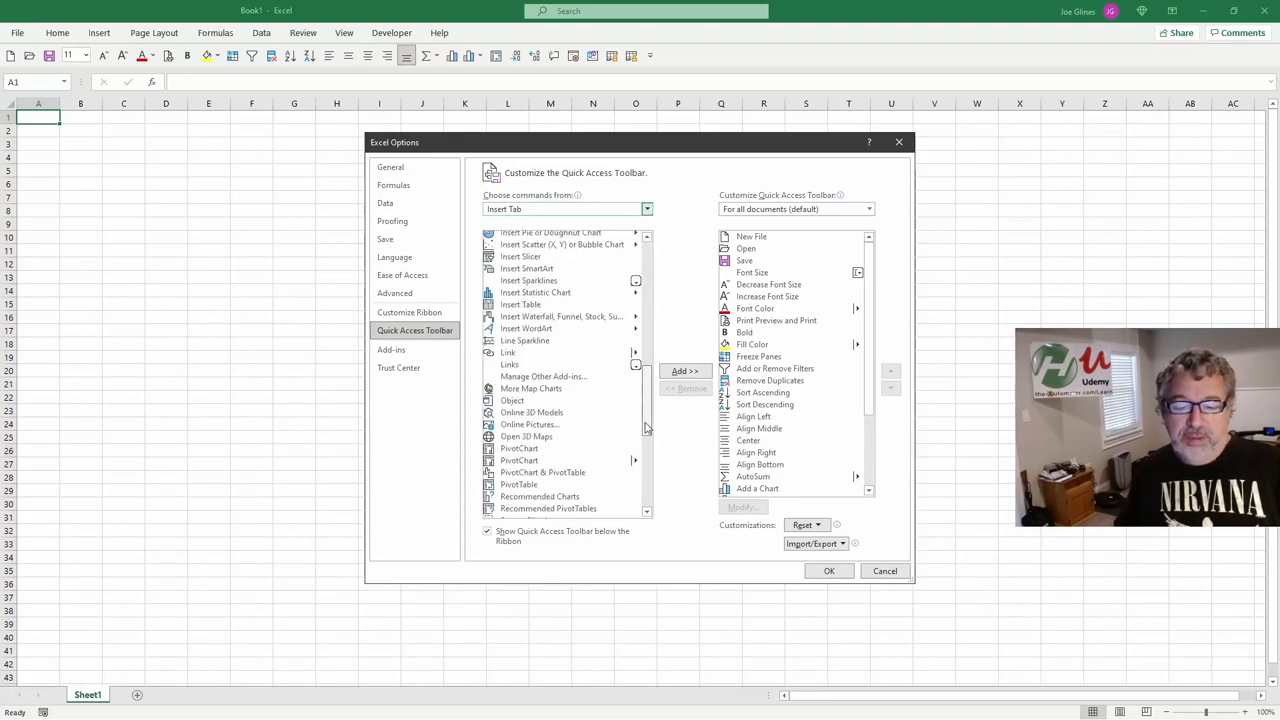
{"action": "scroll", "scroll_direction": "down", "scroll_amount": 3}
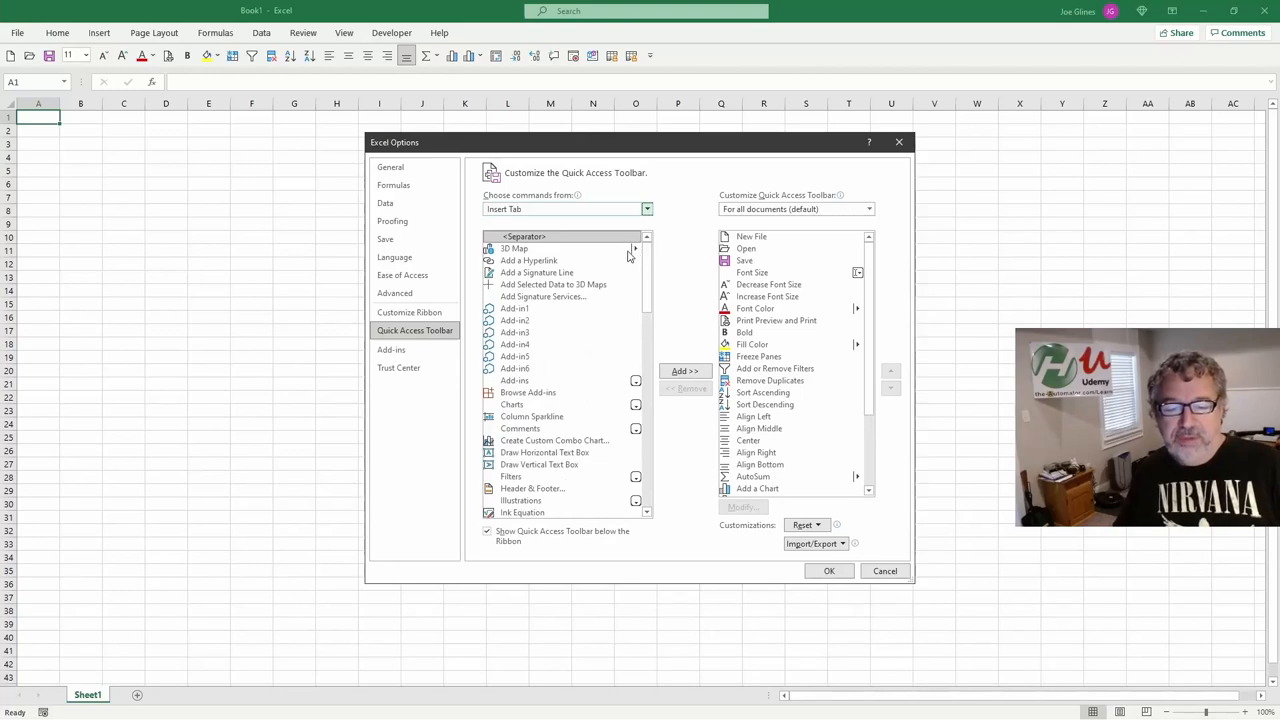
{"action": "mouse_move", "coordinate": [466, 62]}
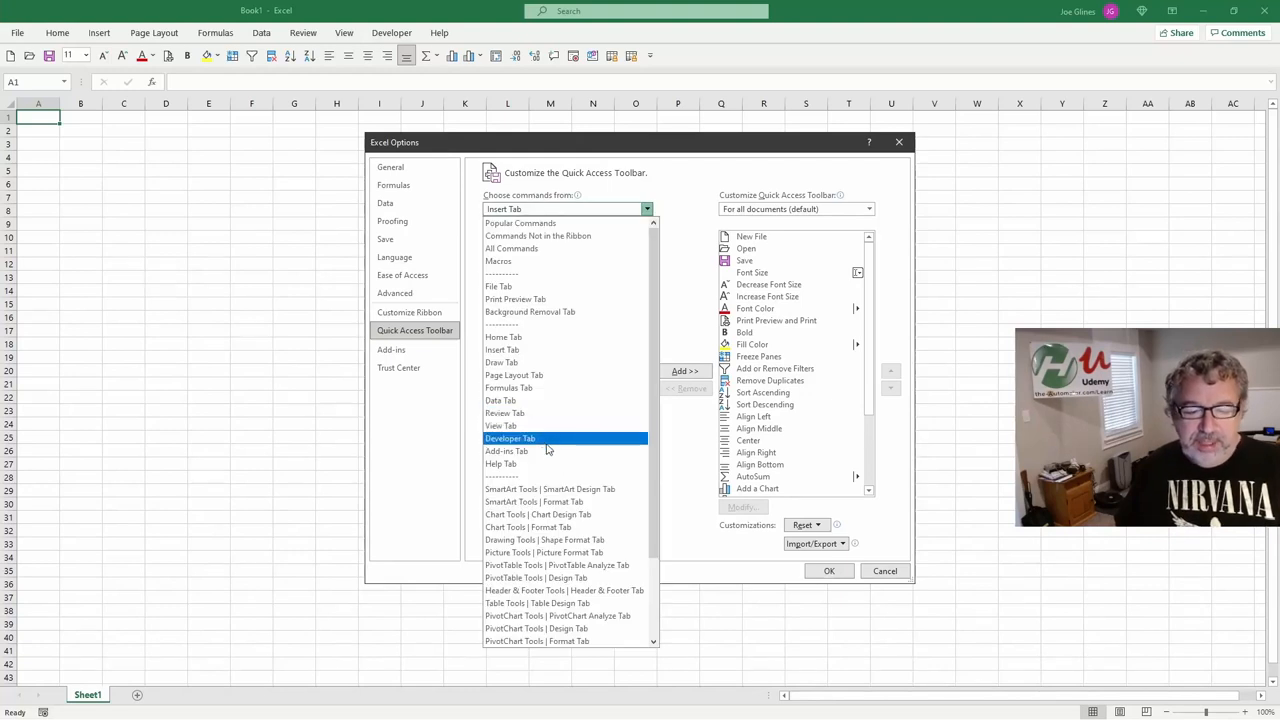
{"action": "left_click", "coordinate": [520, 222]}
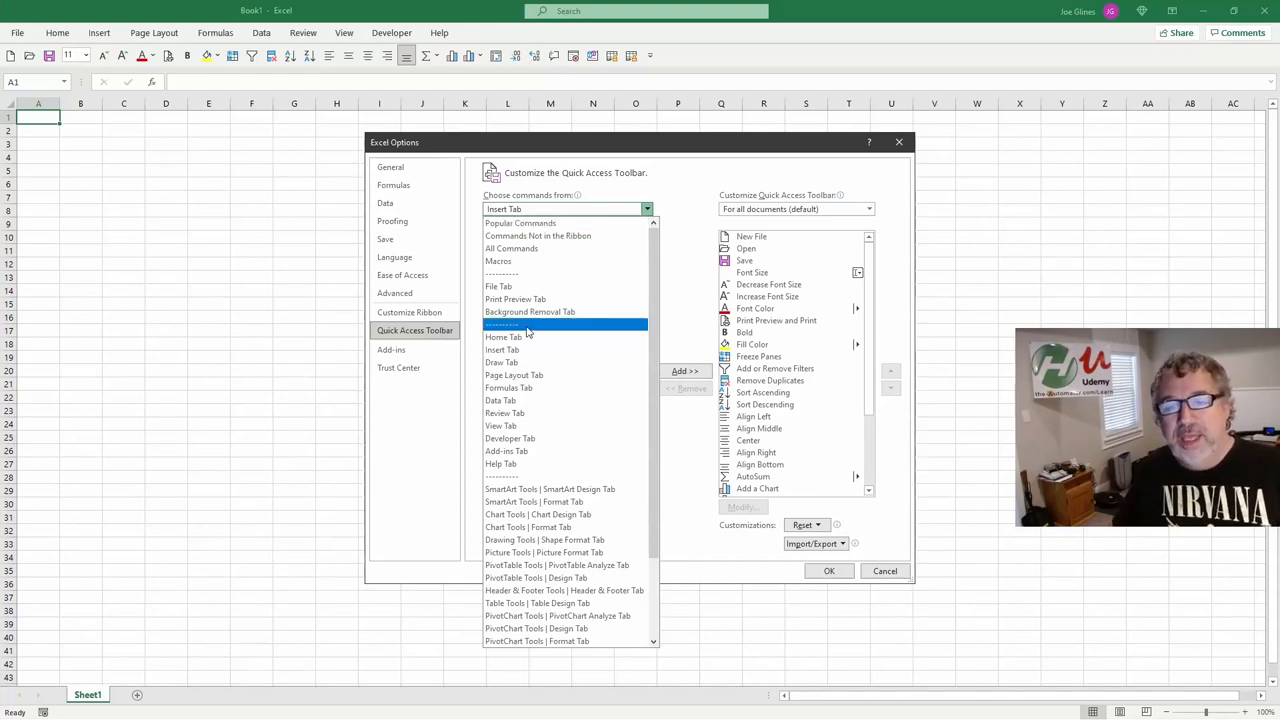
{"action": "left_click", "coordinate": [520, 223]}
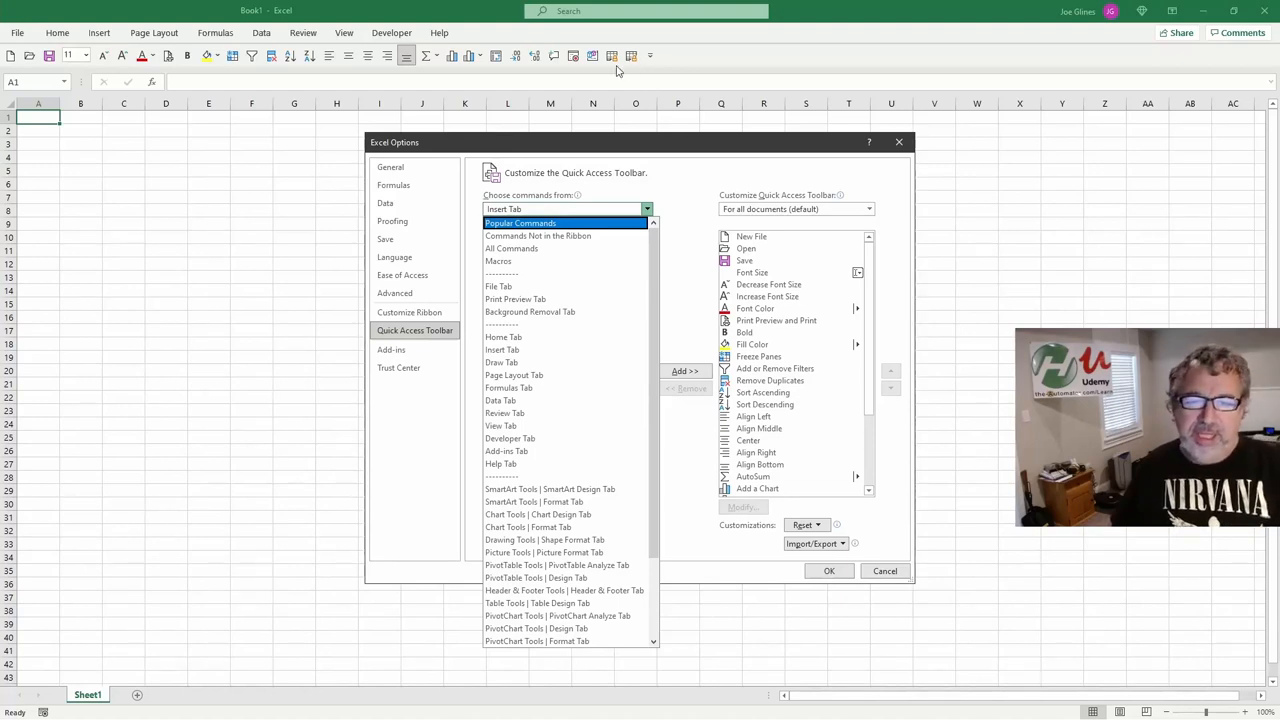
{"action": "mouse_move", "coordinate": [597, 95]}
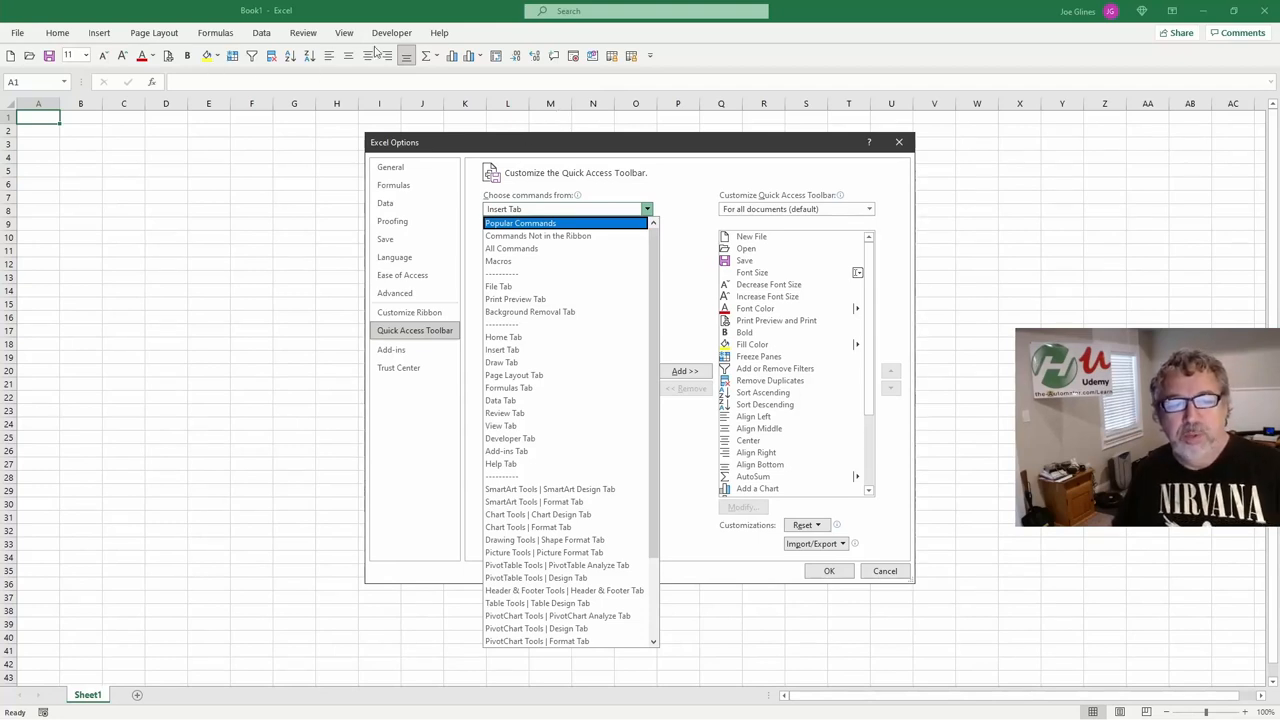
{"action": "mouse_move", "coordinate": [317, 65]}
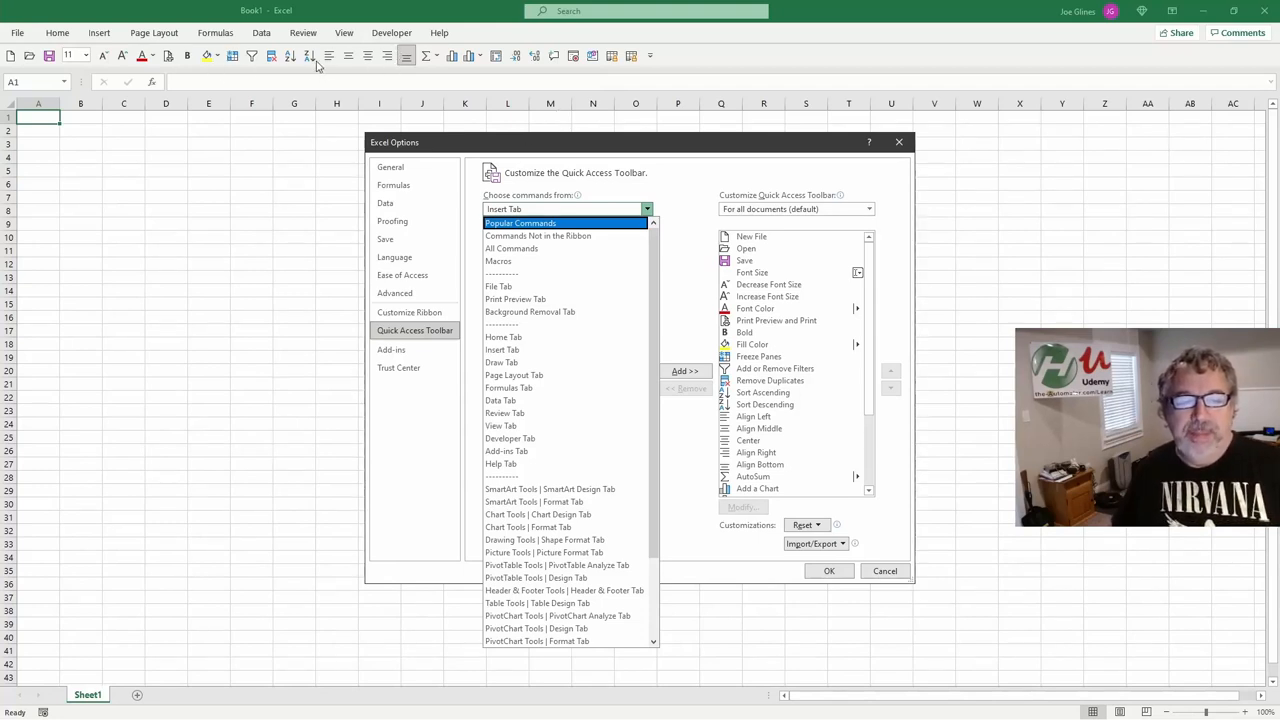
{"action": "left_click", "coordinate": [503, 349]}
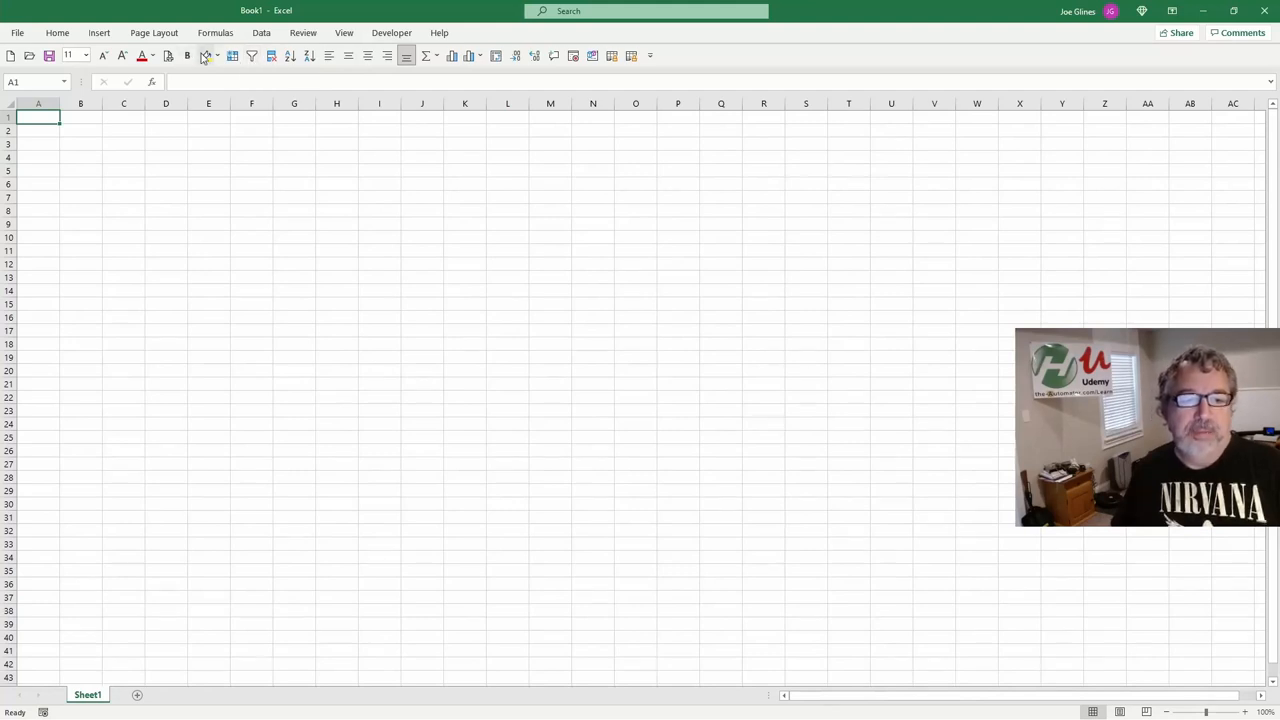
{"action": "mouse_move", "coordinate": [169, 55]}
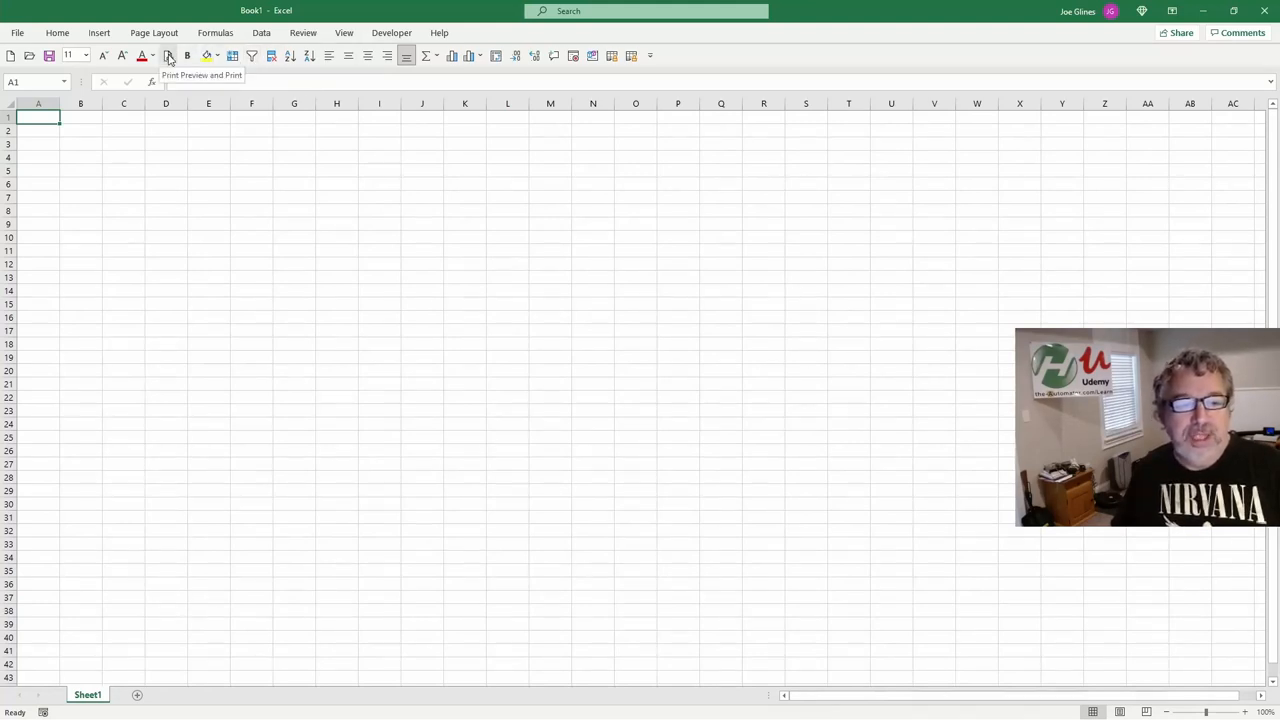
{"action": "mouse_move", "coordinate": [331, 205]}
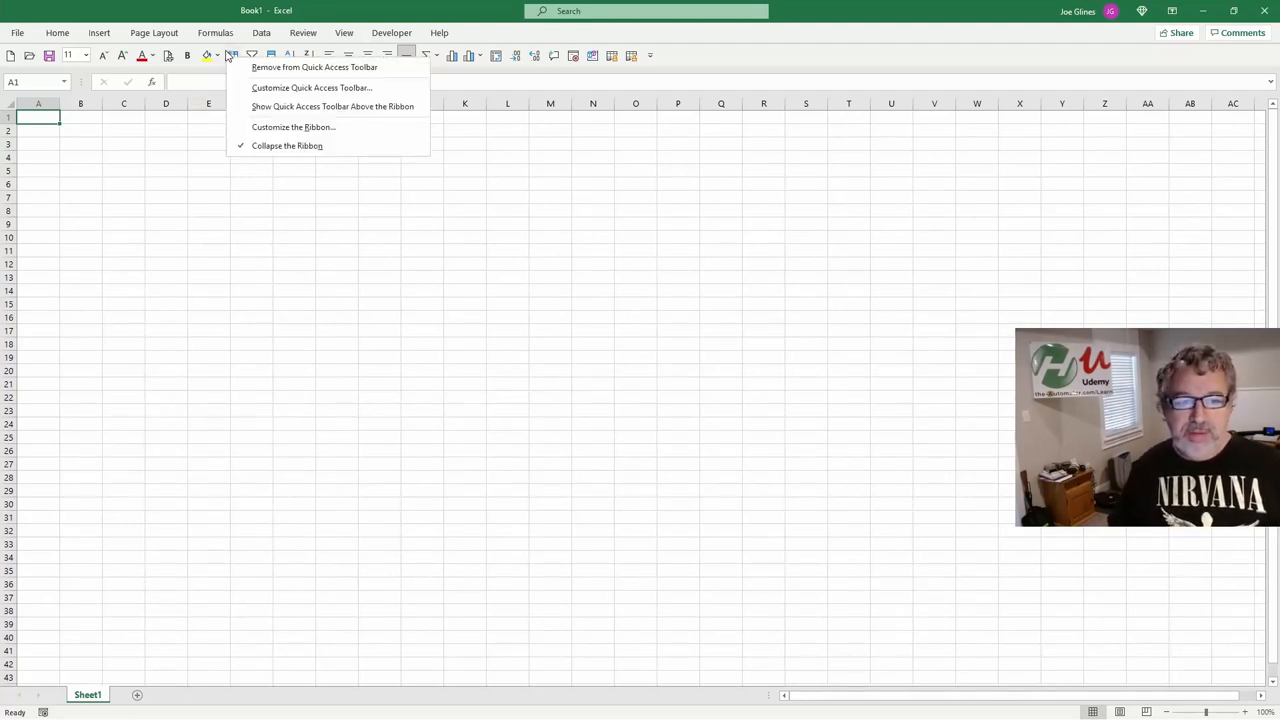
{"action": "mouse_move", "coordinate": [311, 88]}
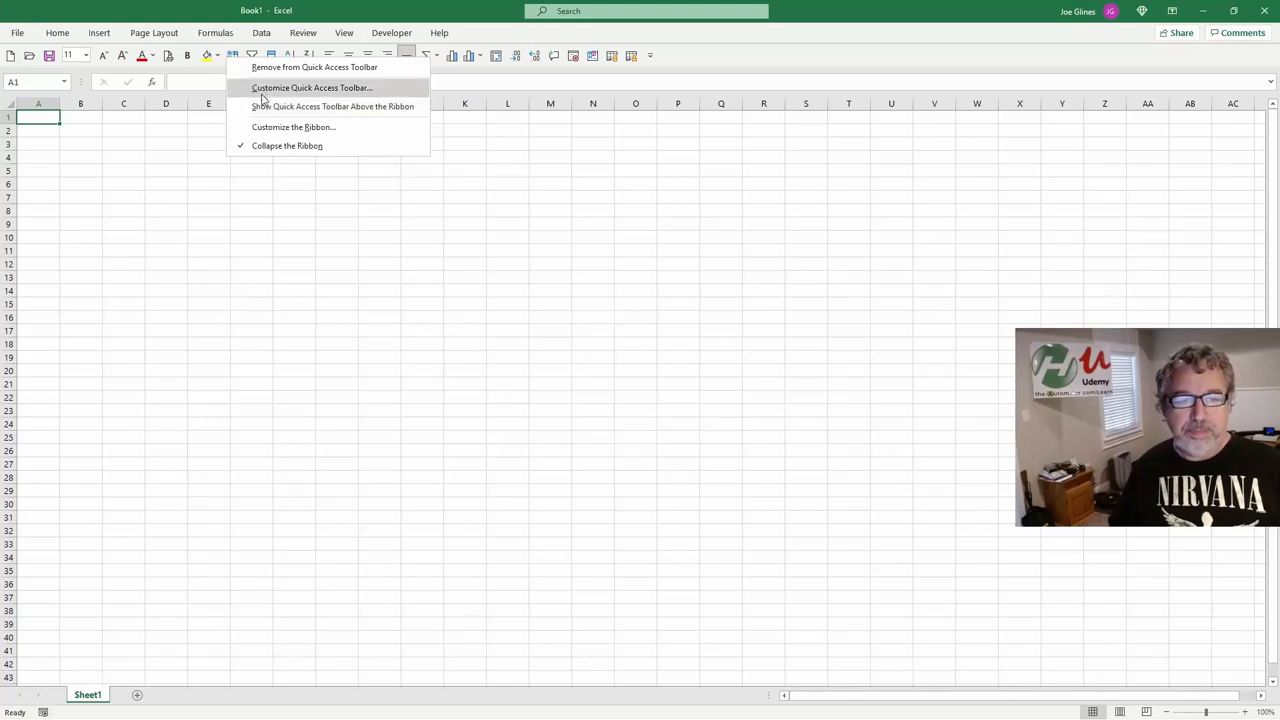
{"action": "mouse_move", "coordinate": [288, 145]}
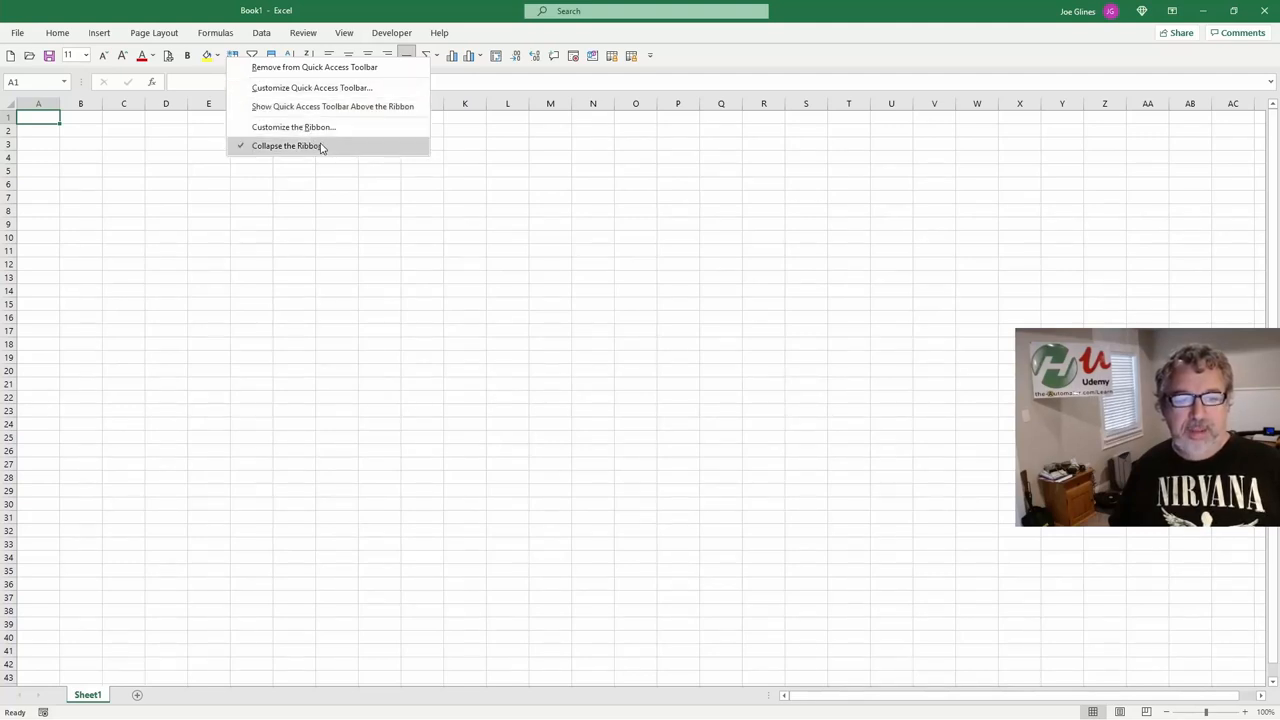
Expand the ribbon and switch between the Data and Home tabs, ending on Data
{"action": "left_click", "coordinate": [289, 145]}
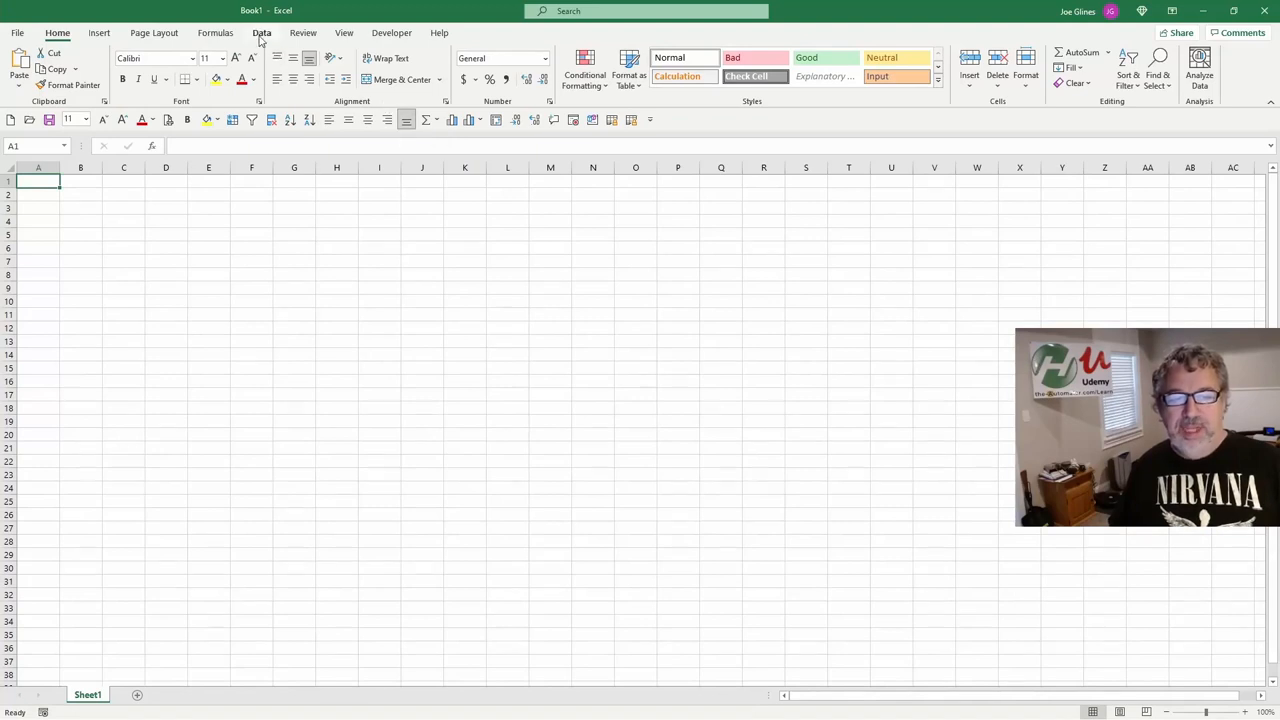
{"action": "left_click", "coordinate": [261, 33]}
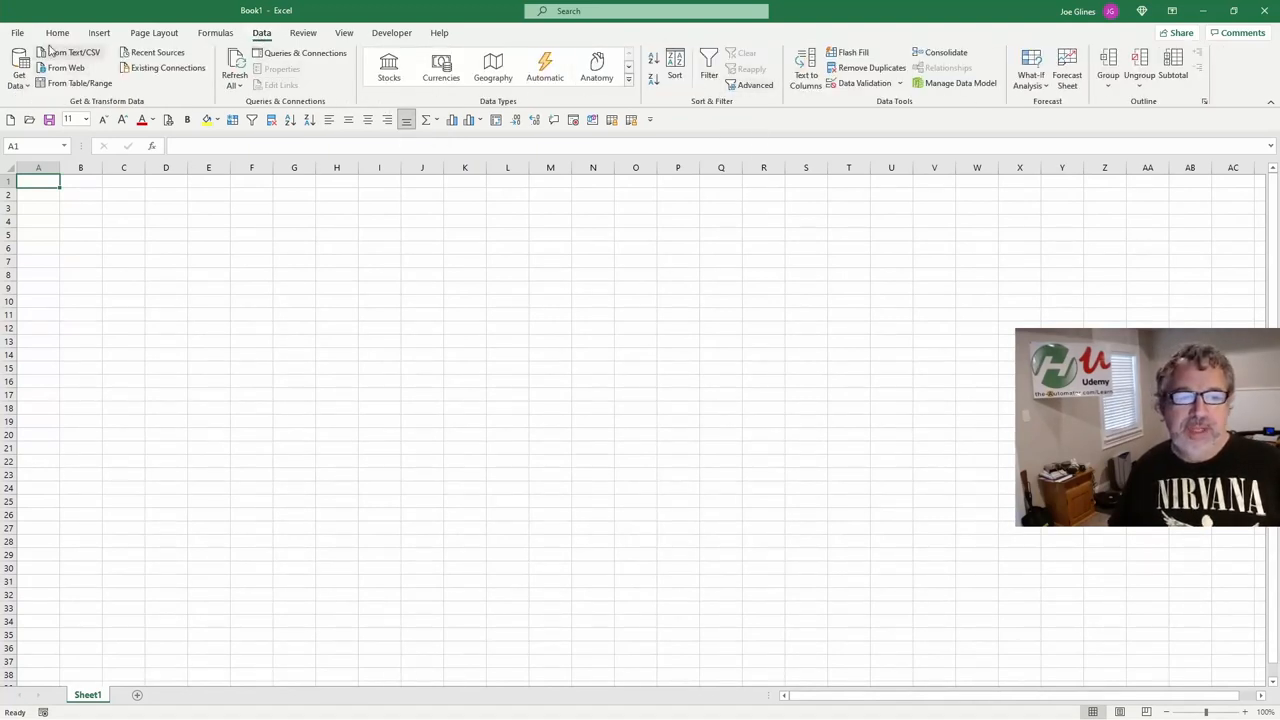
{"action": "left_click", "coordinate": [57, 33]}
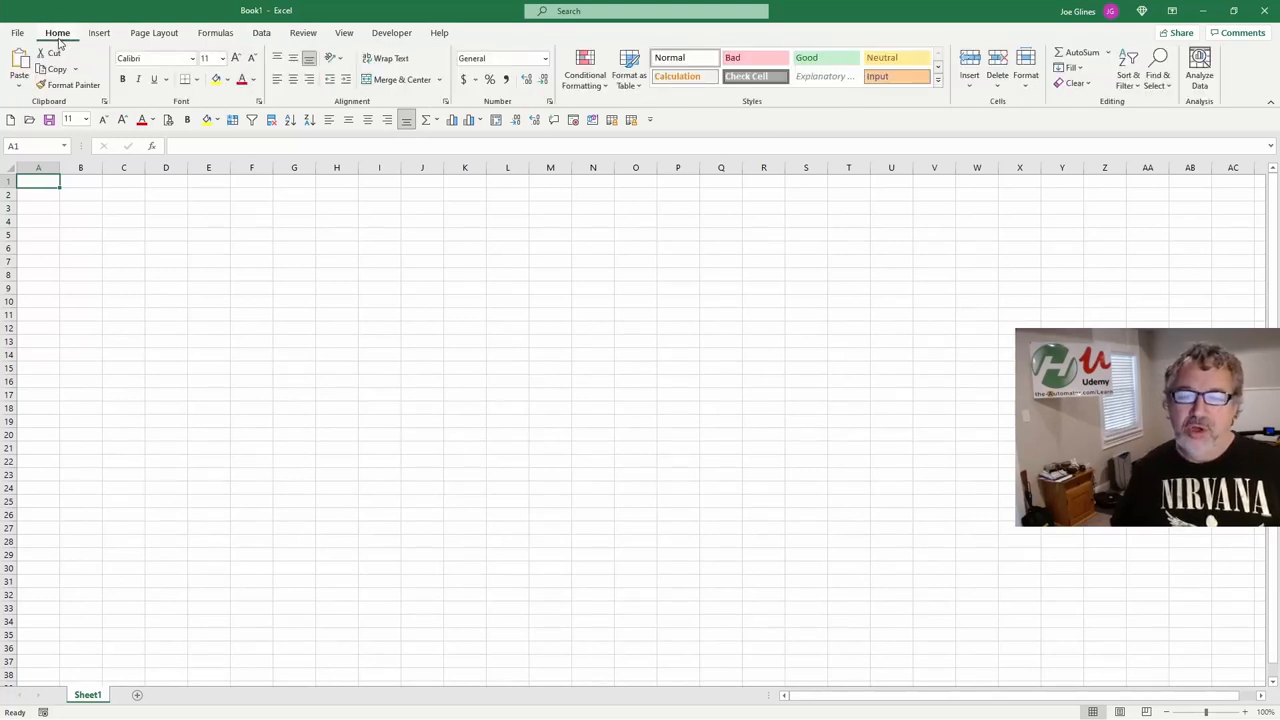
{"action": "mouse_move", "coordinate": [62, 69]}
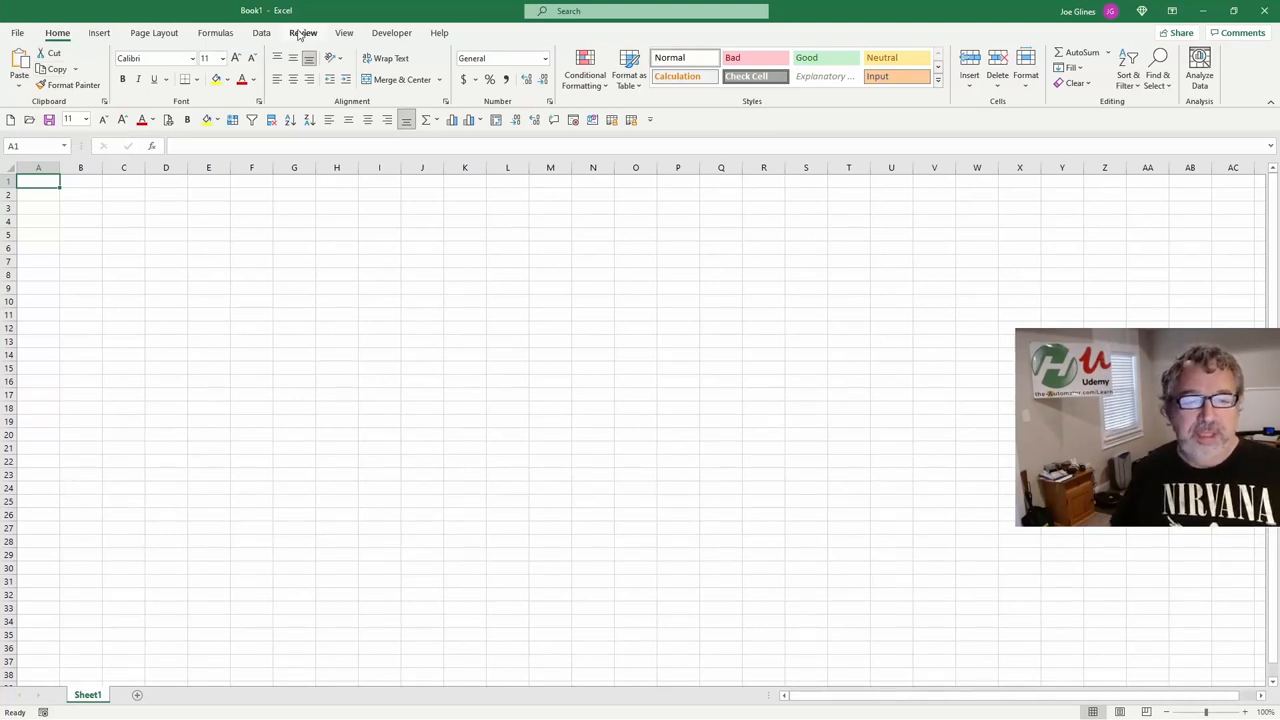
{"action": "left_click", "coordinate": [261, 33]}
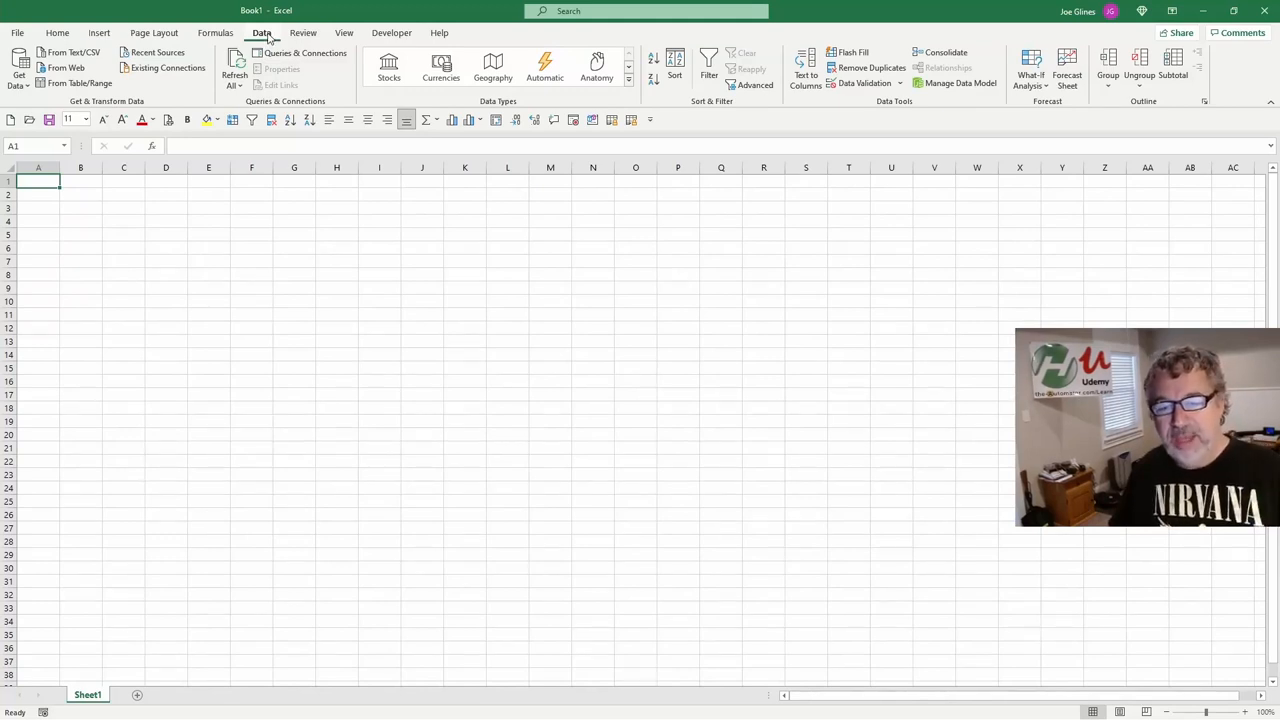
{"action": "mouse_move", "coordinate": [335, 82]}
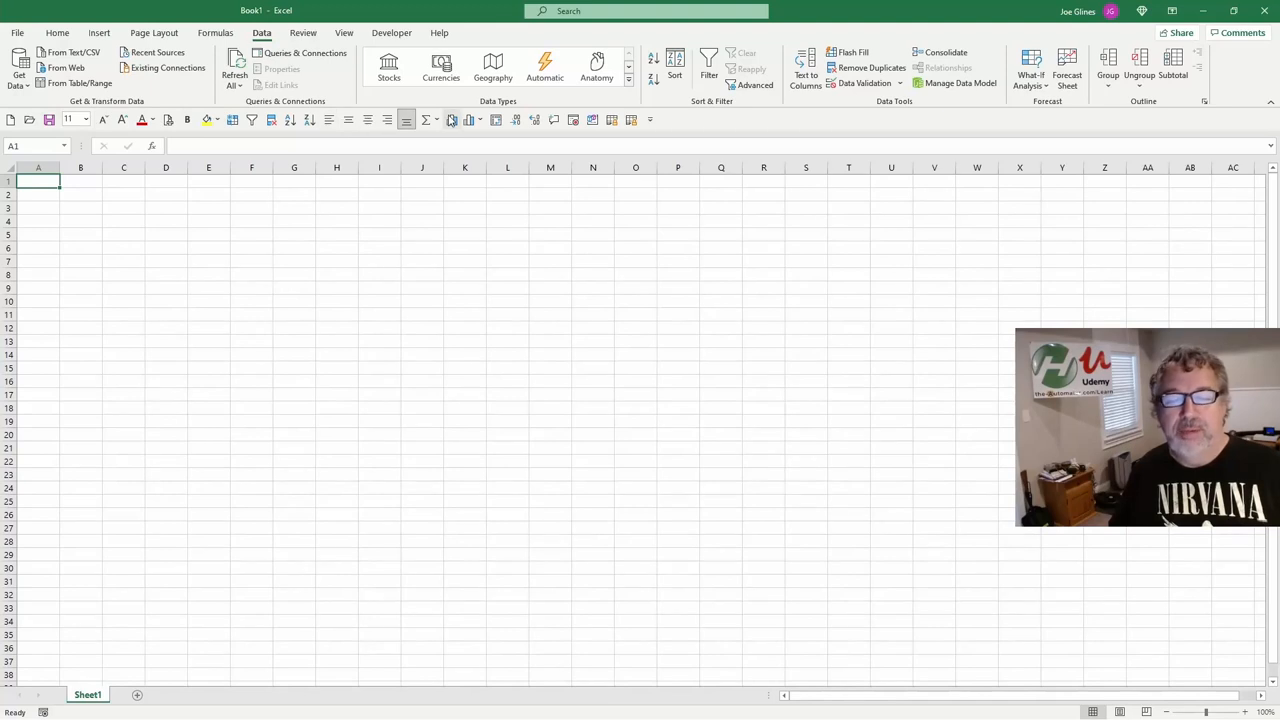
{"action": "mouse_move", "coordinate": [534, 120]}
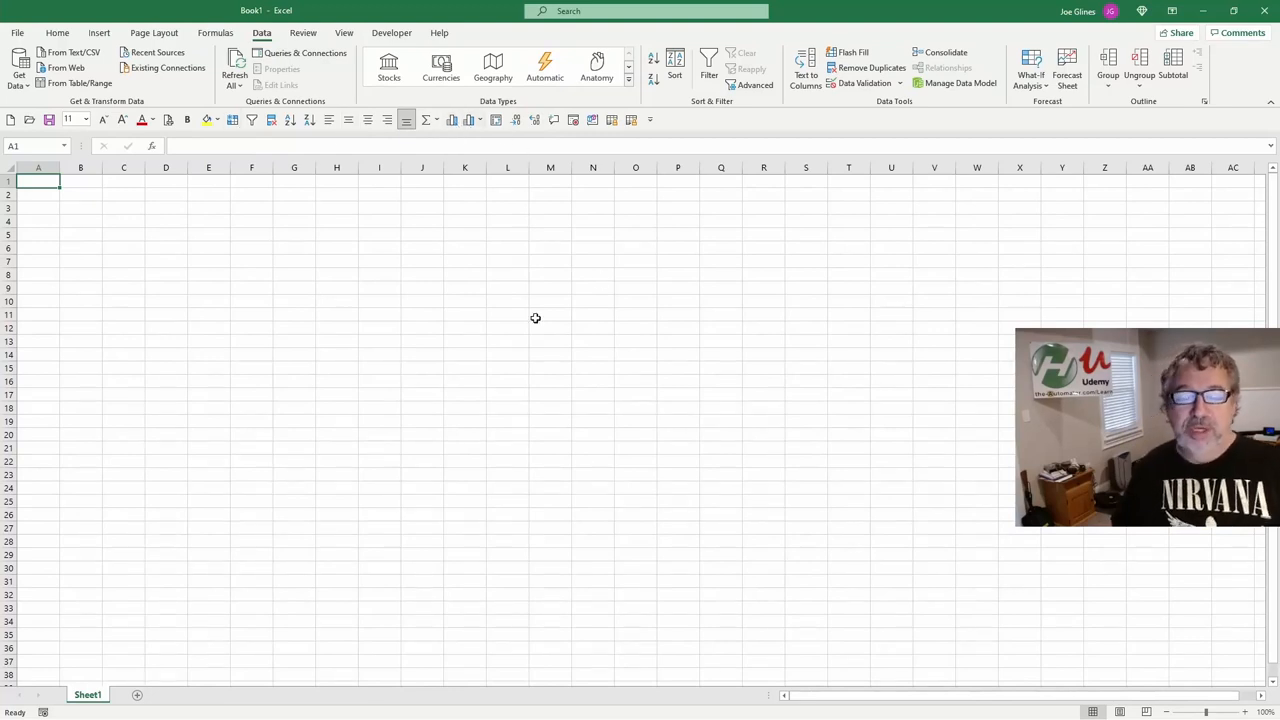
{"action": "mouse_move", "coordinate": [546, 281]}
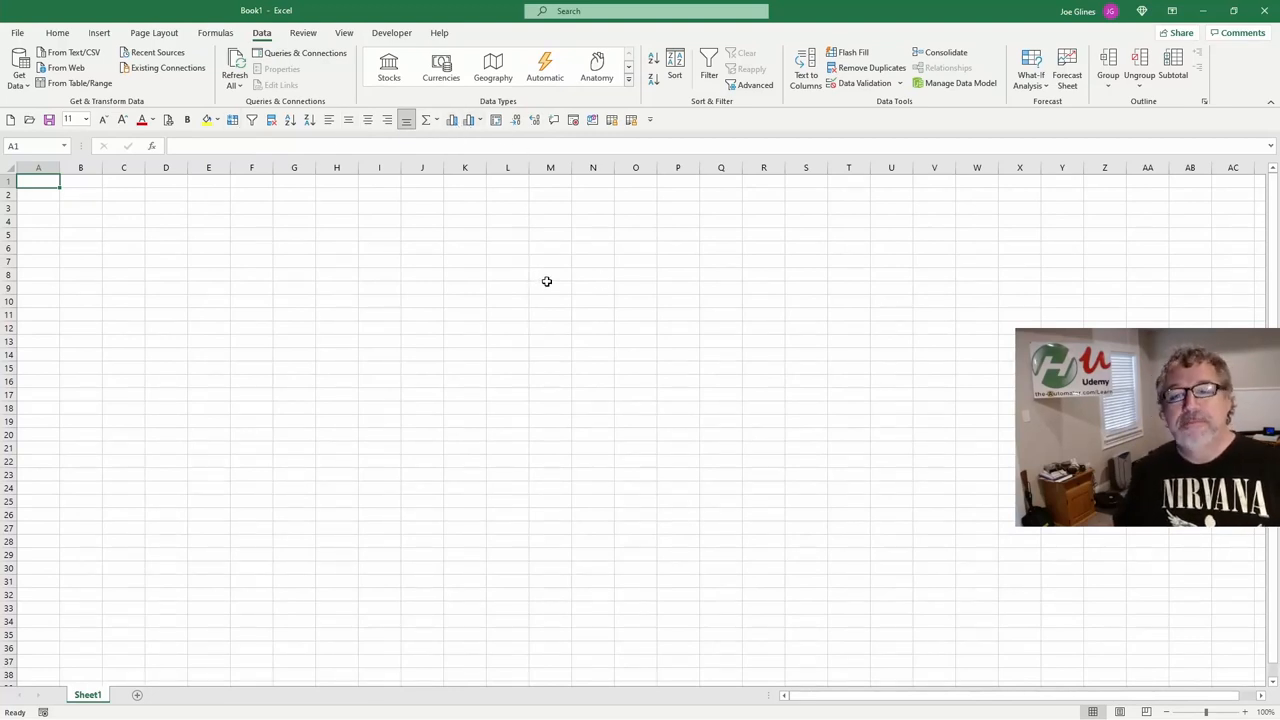